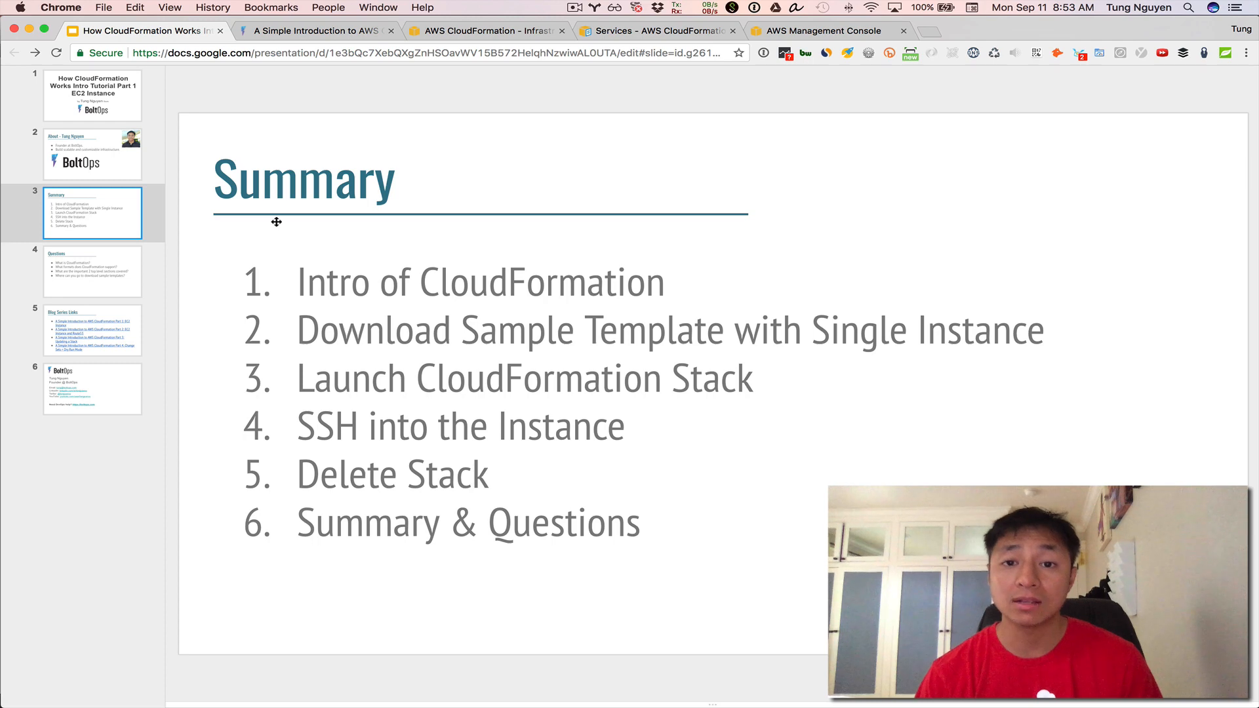
mouse_move(279, 228)
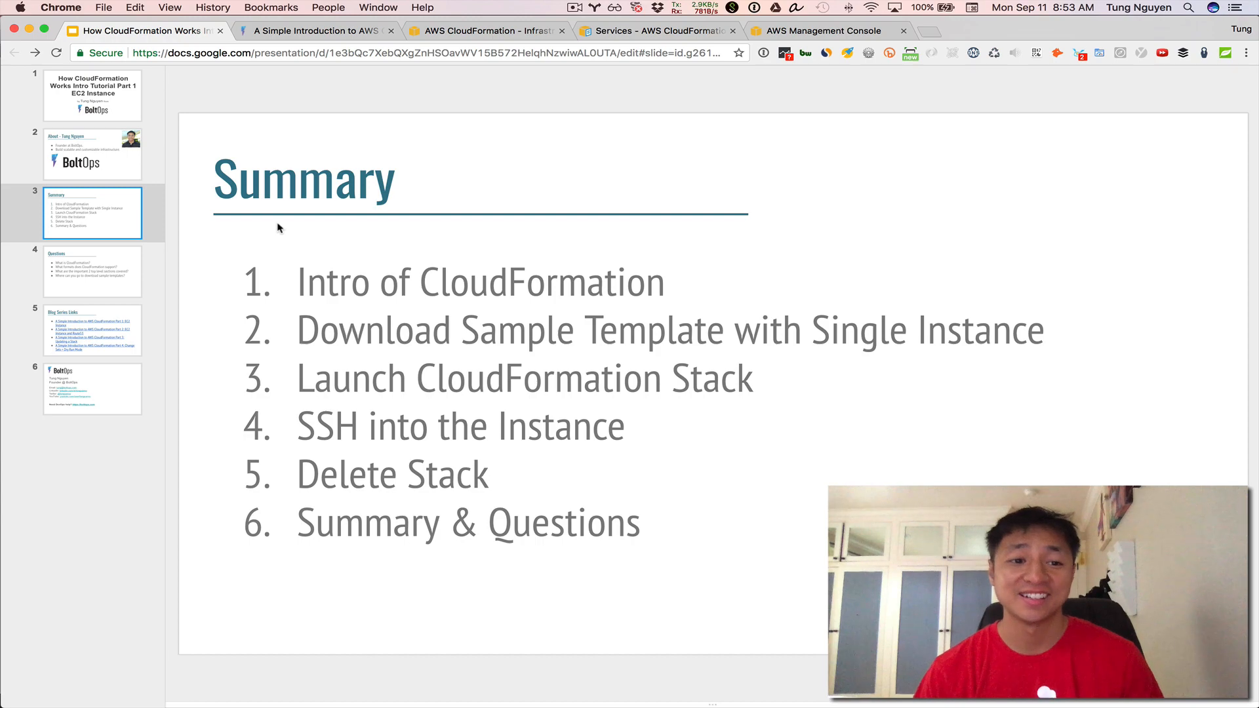
Show the BoltOps CloudFormation introduction post and read down to 'What is CloudFormation?'
click(313, 31)
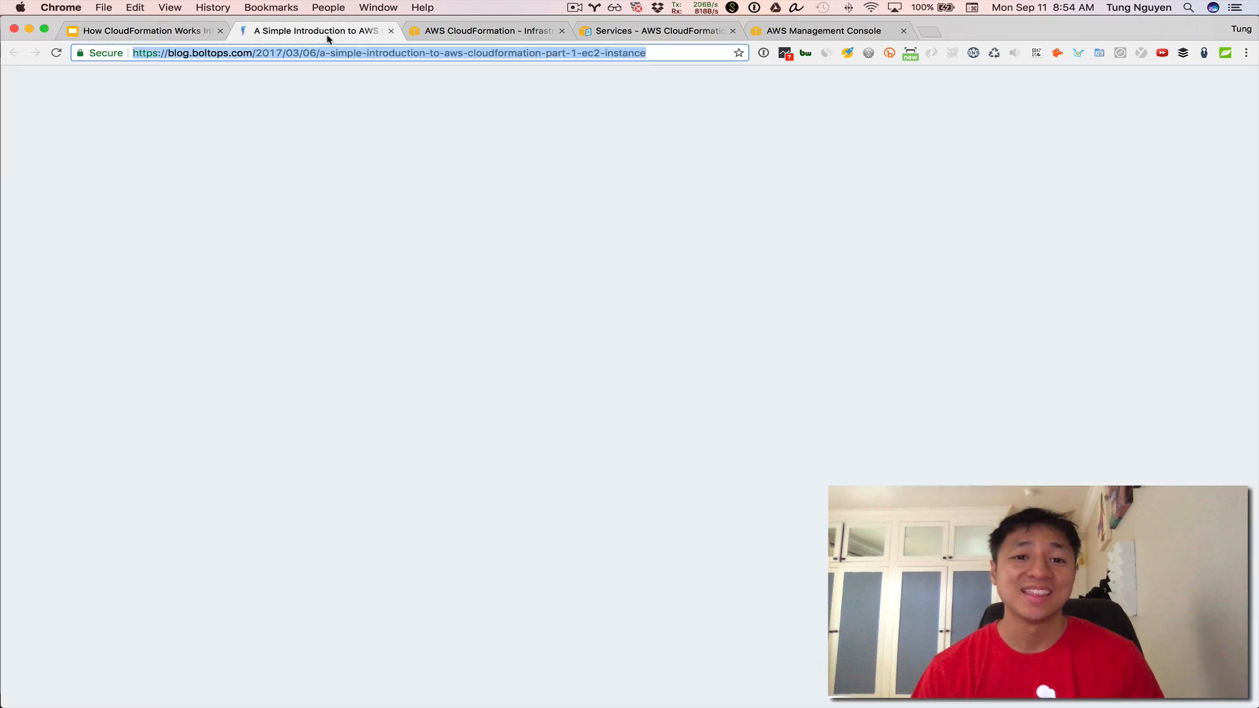
scroll(down, 3)
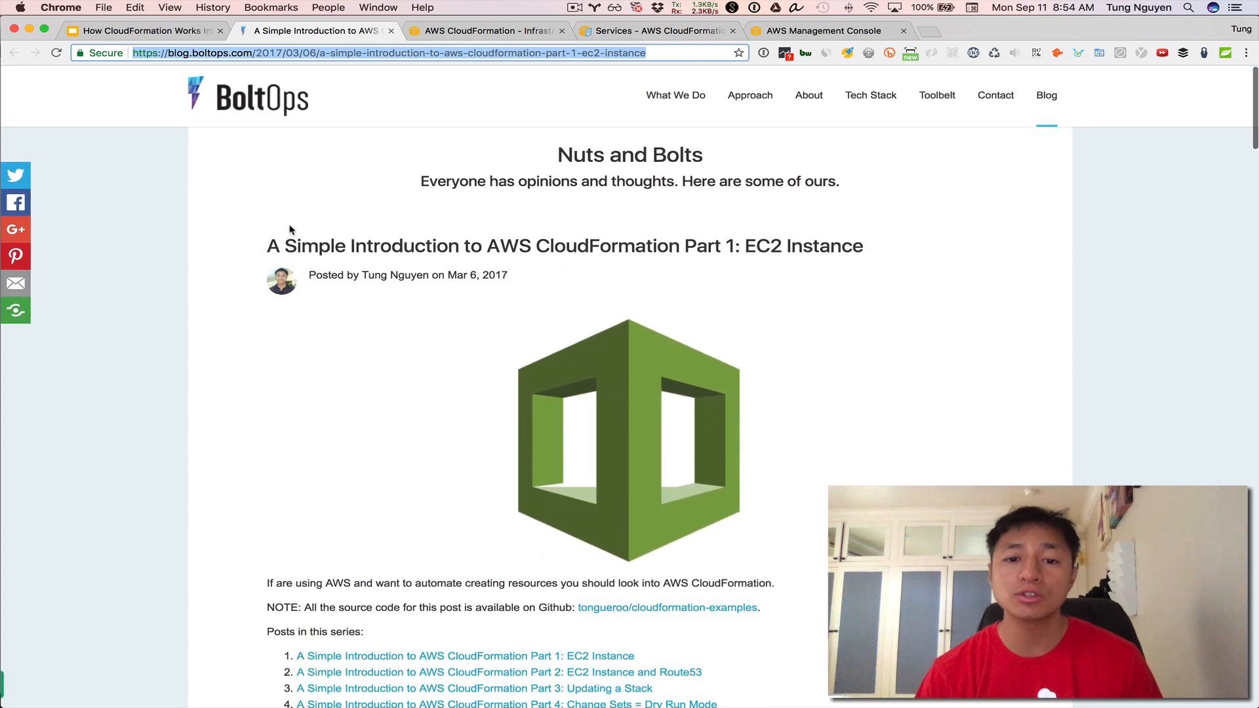
scroll(up, 3)
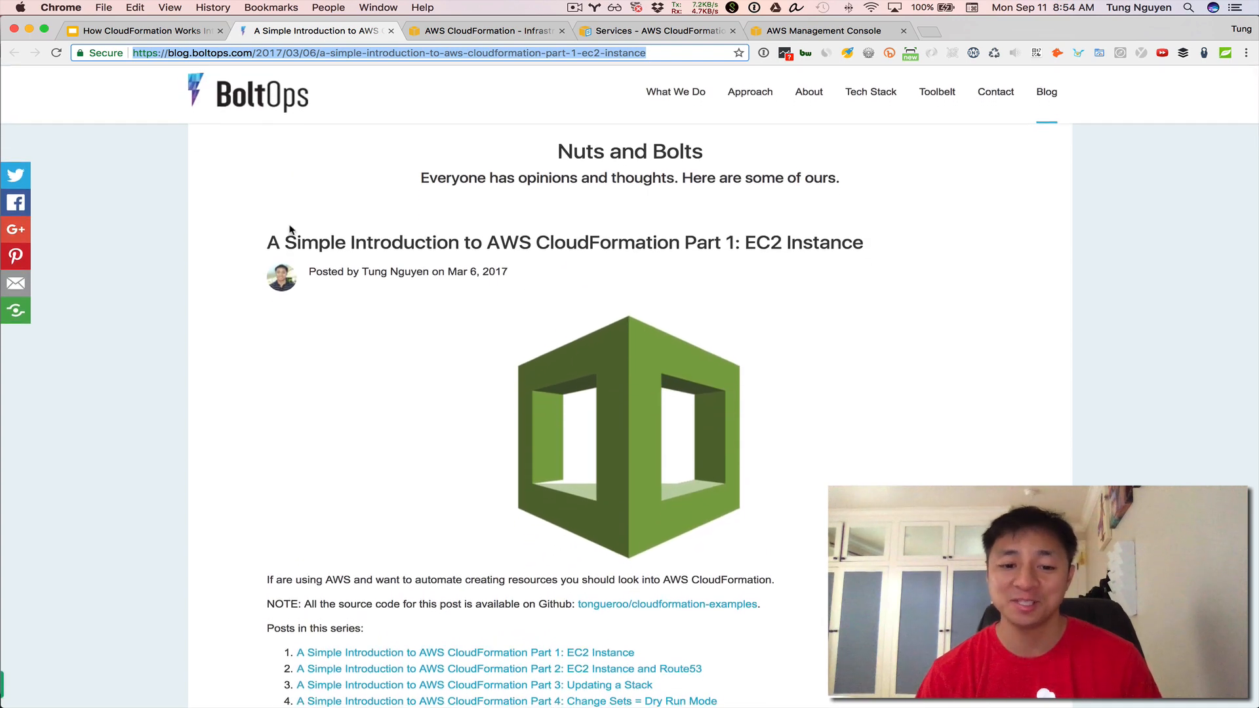
scroll(down, 3)
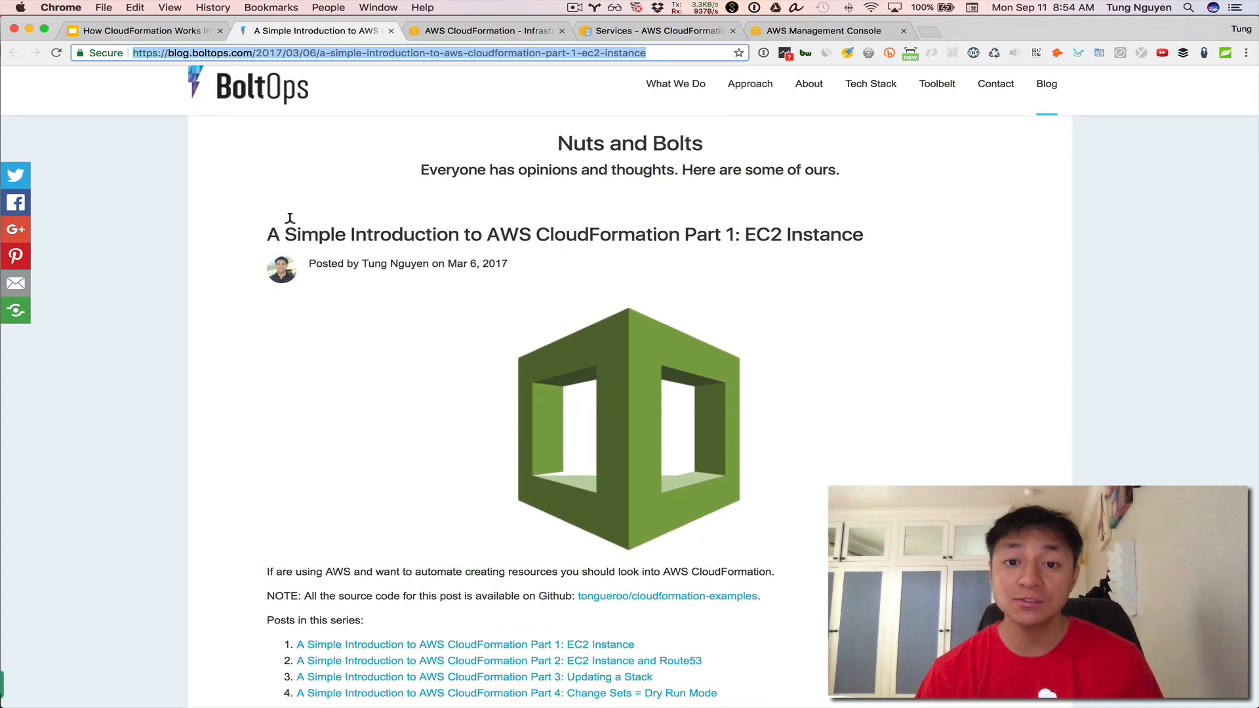
scroll(down, 3)
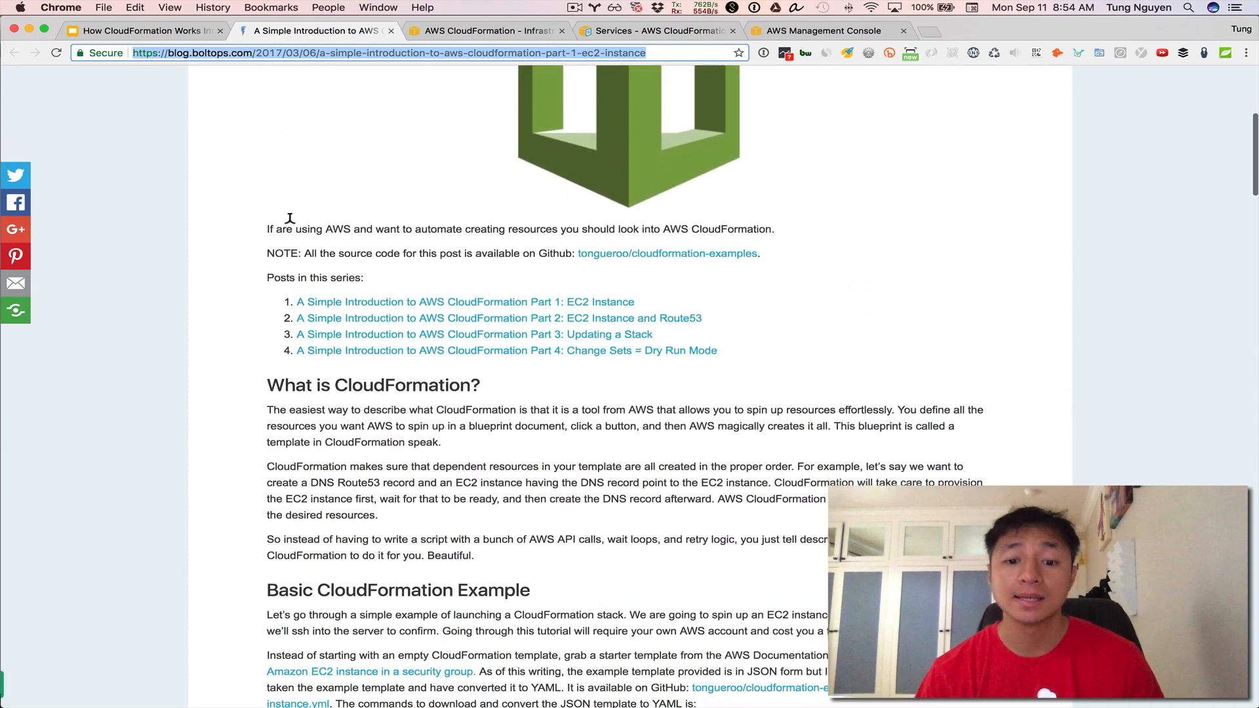
scroll(down, 3)
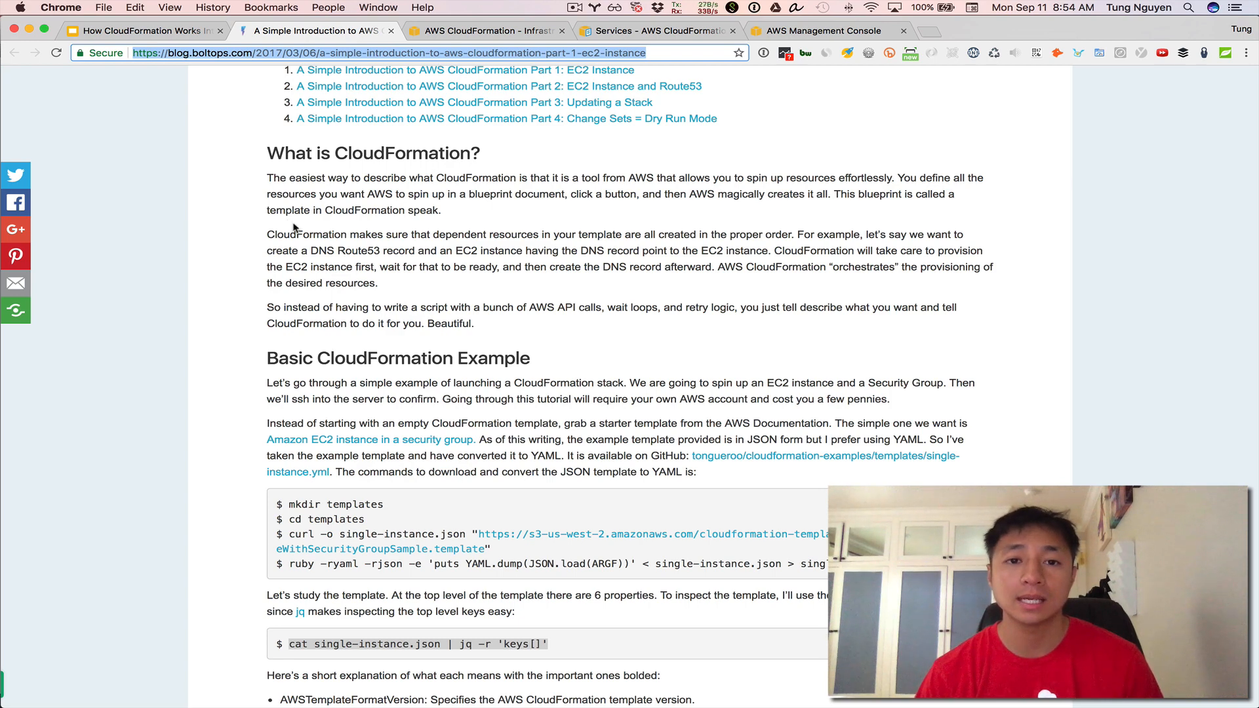
mouse_move(449, 102)
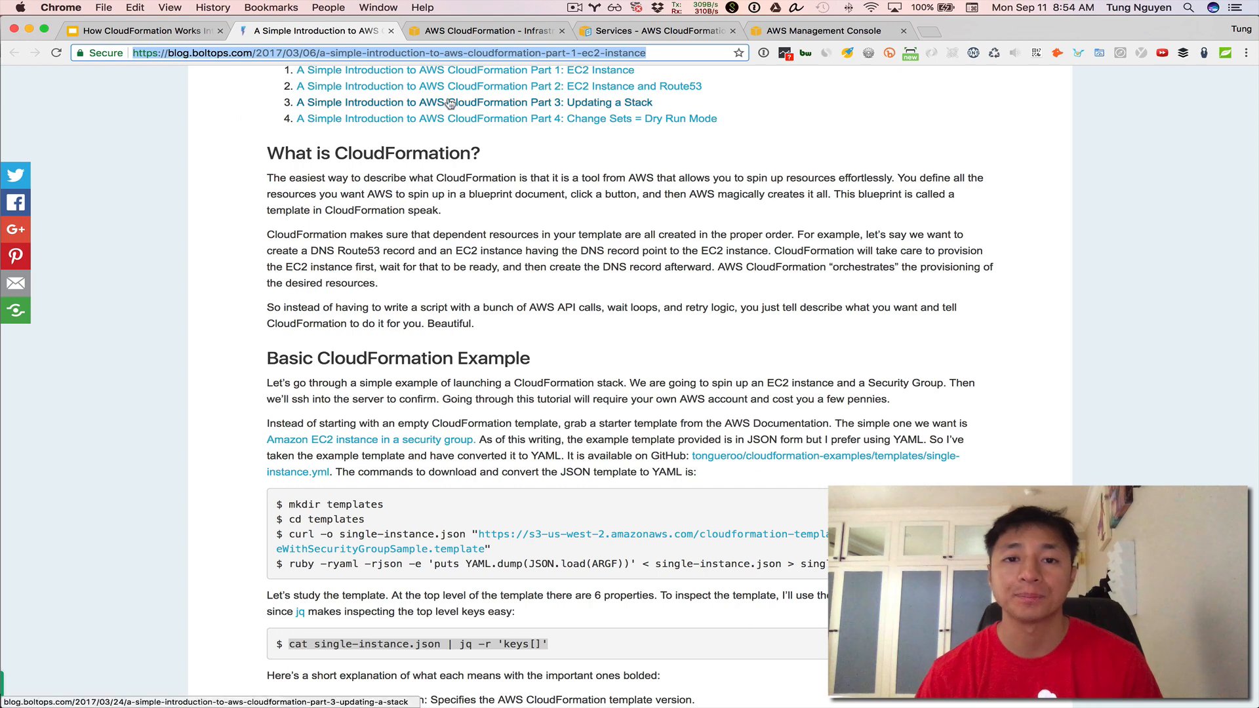
Switch to the 'AWS CloudFormation' product page tab
click(485, 30)
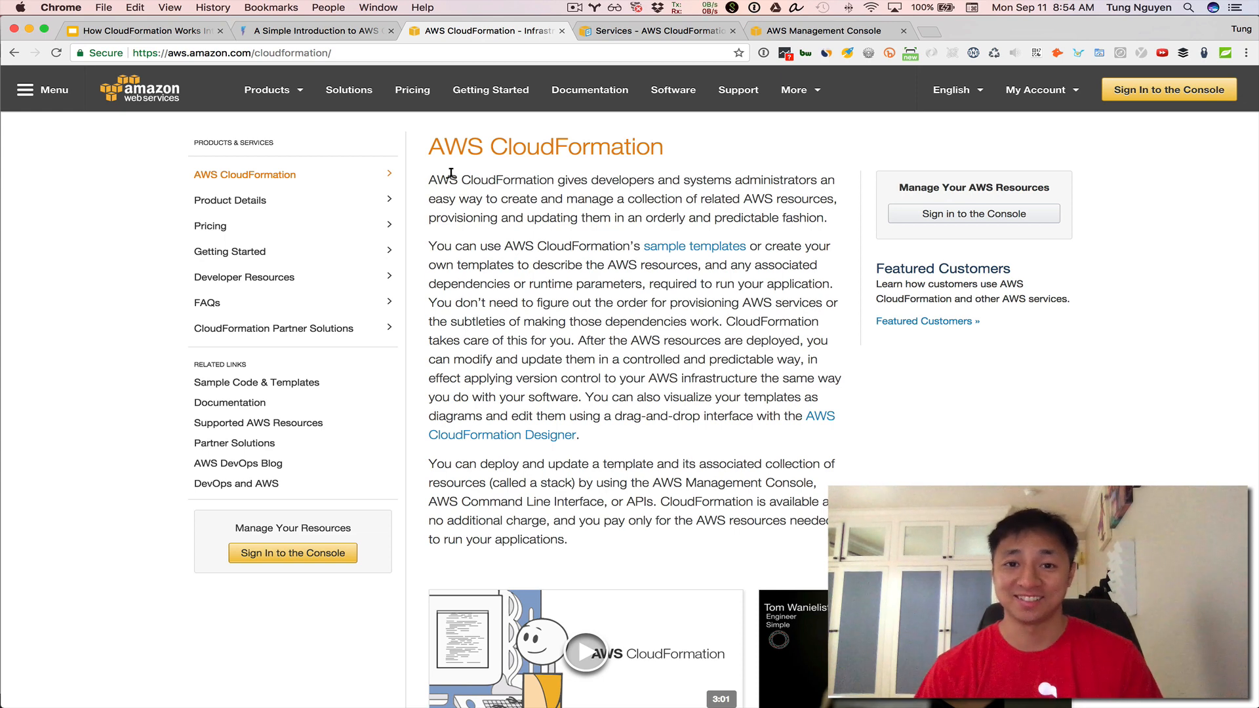
mouse_move(411, 201)
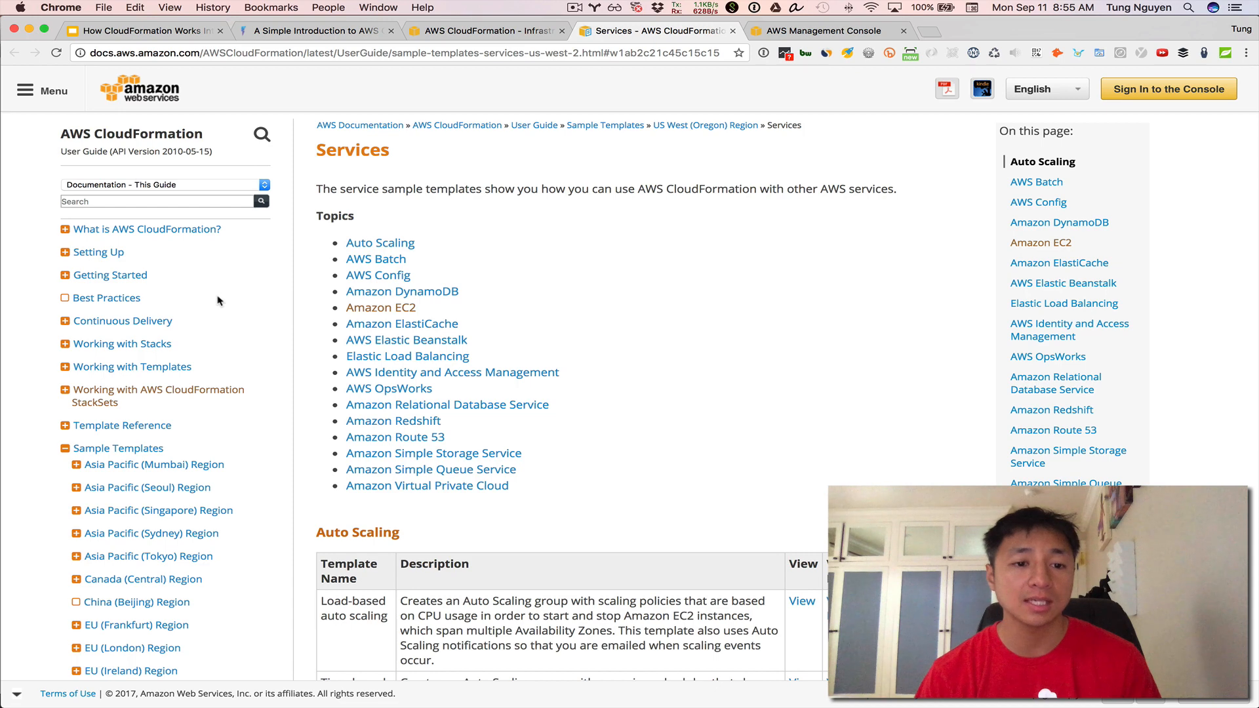
Open the US East (N. Virginia) templates and copy the 'EC2 instance in a security group' link
scroll(down, 3)
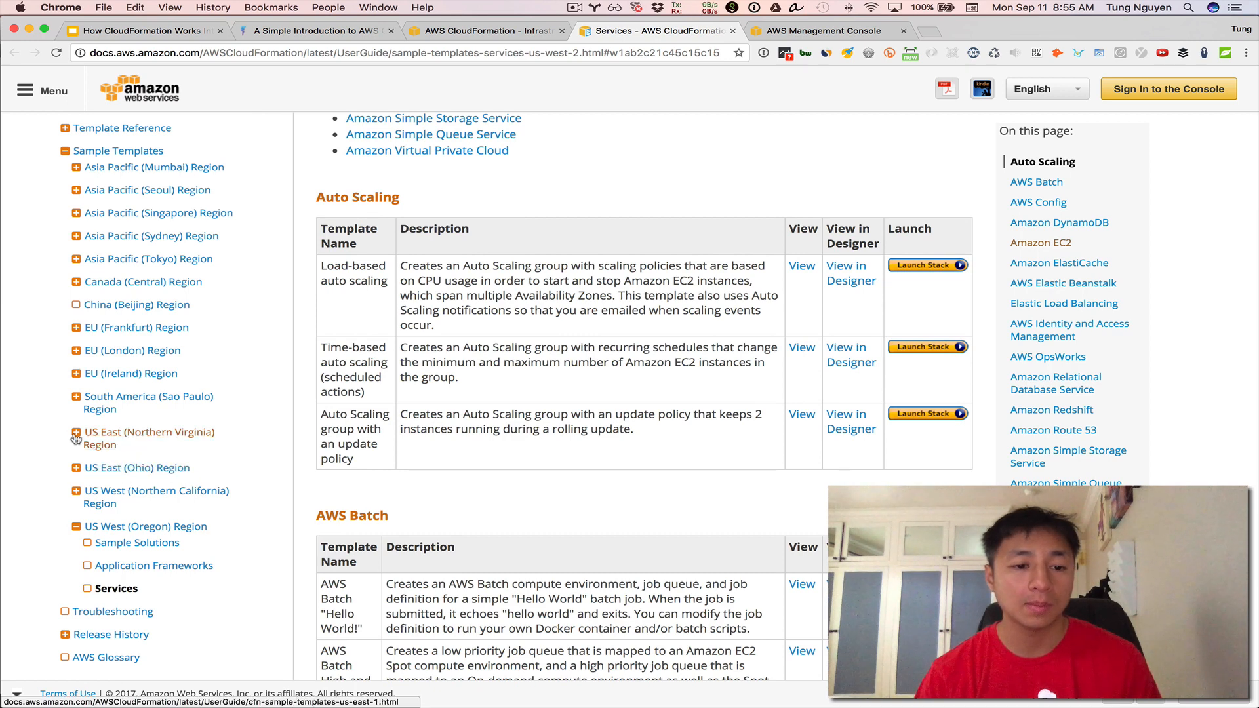
click(74, 438)
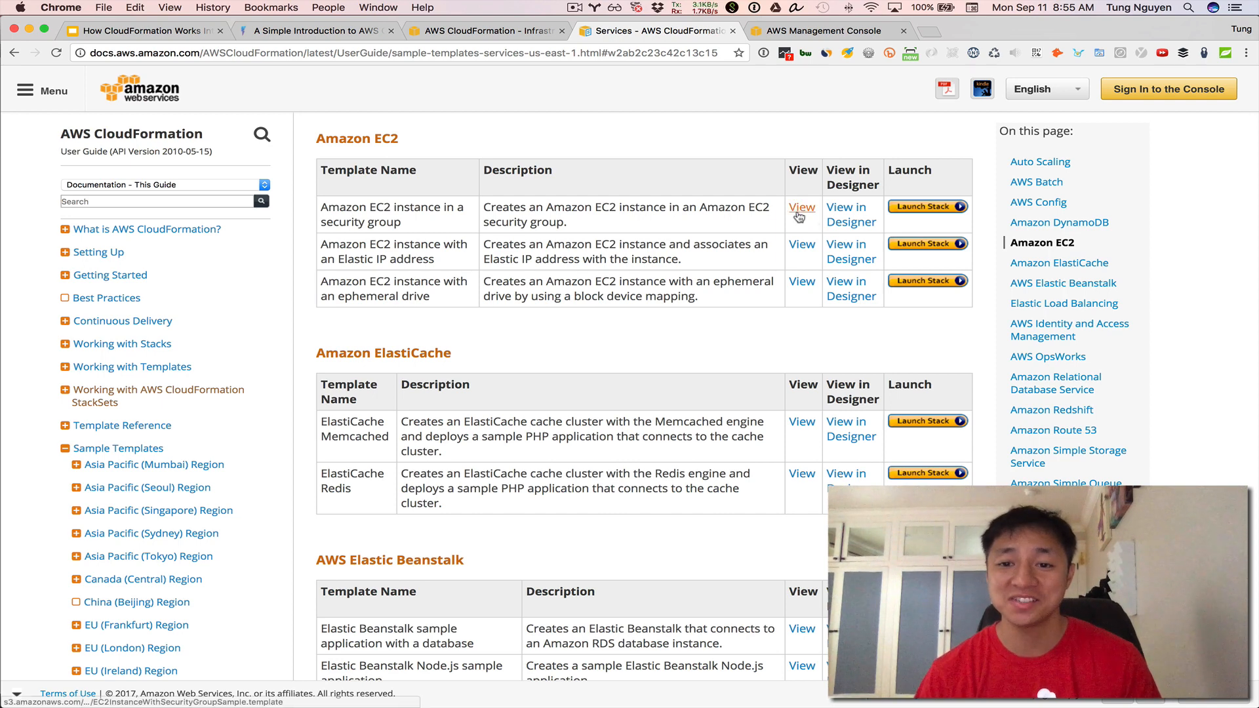
right_click(801, 208)
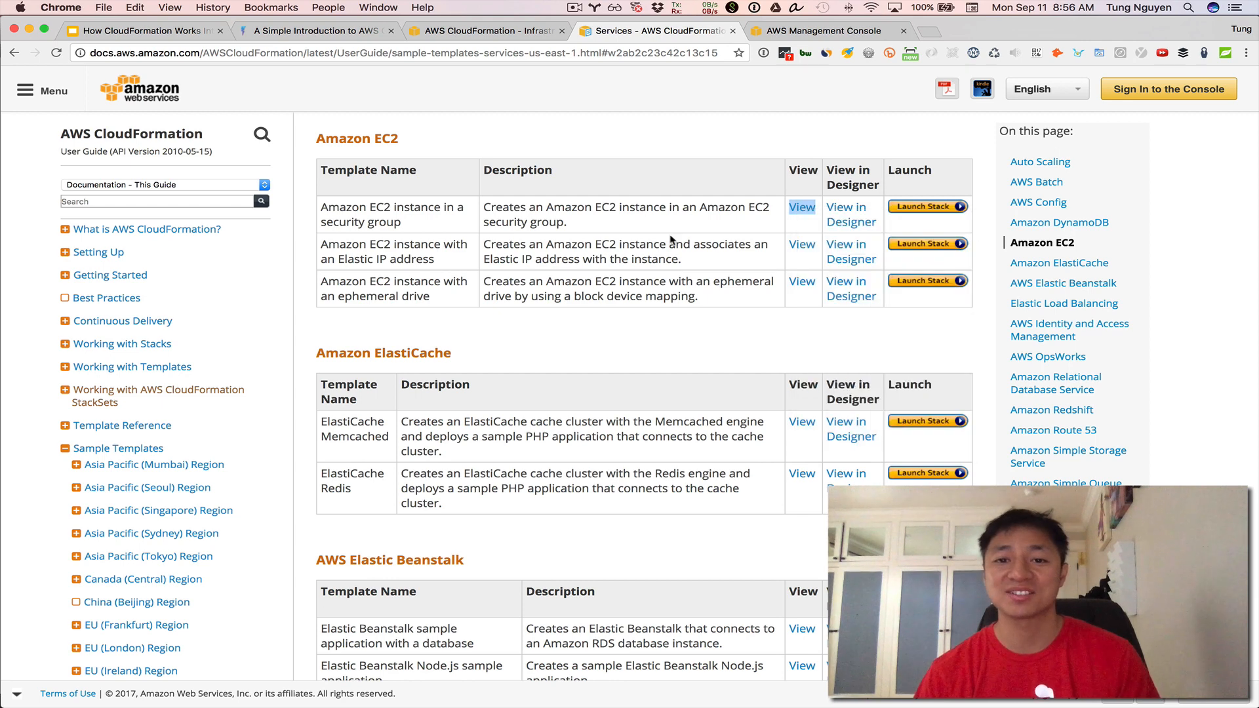
mouse_move(670, 235)
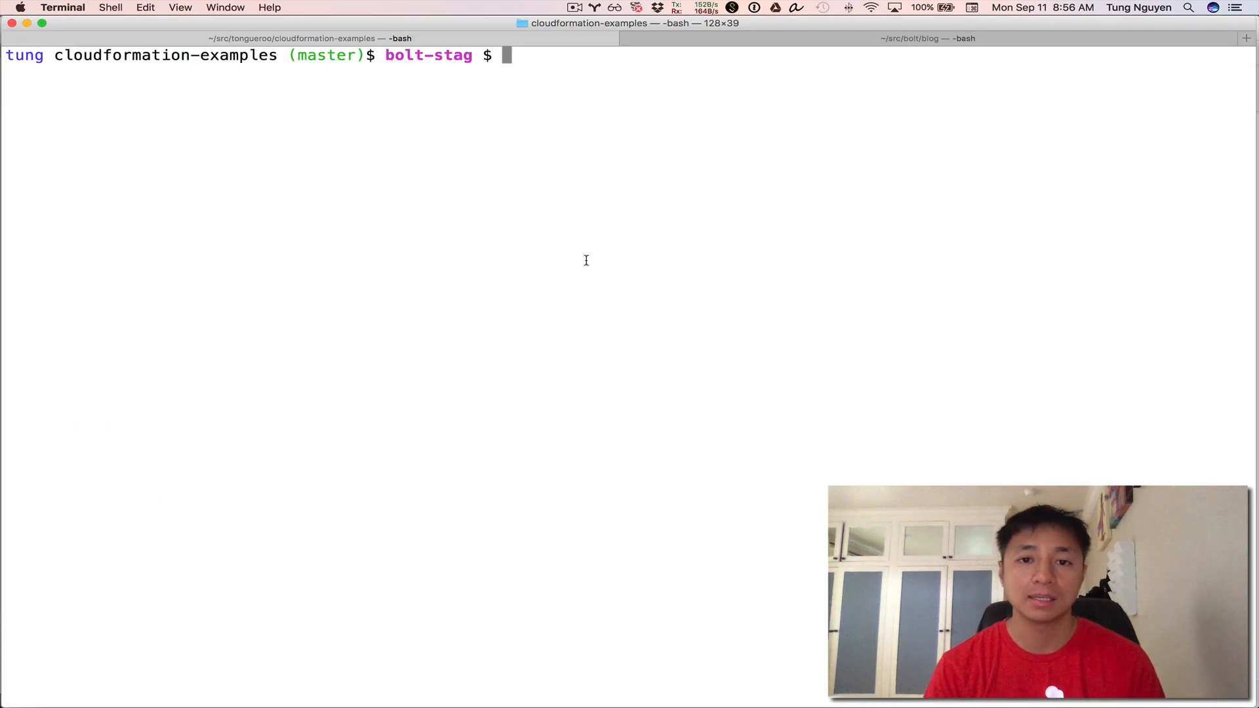
Download the EC2InstanceWithSecurityGroupSample.template with wget and rename it single-instance.json
text(wget "https://s3.amazonaws.com/cloudformation-templates-us-east-1/EC2InstanceWithSecurityGroupSample.template)
text(mv)
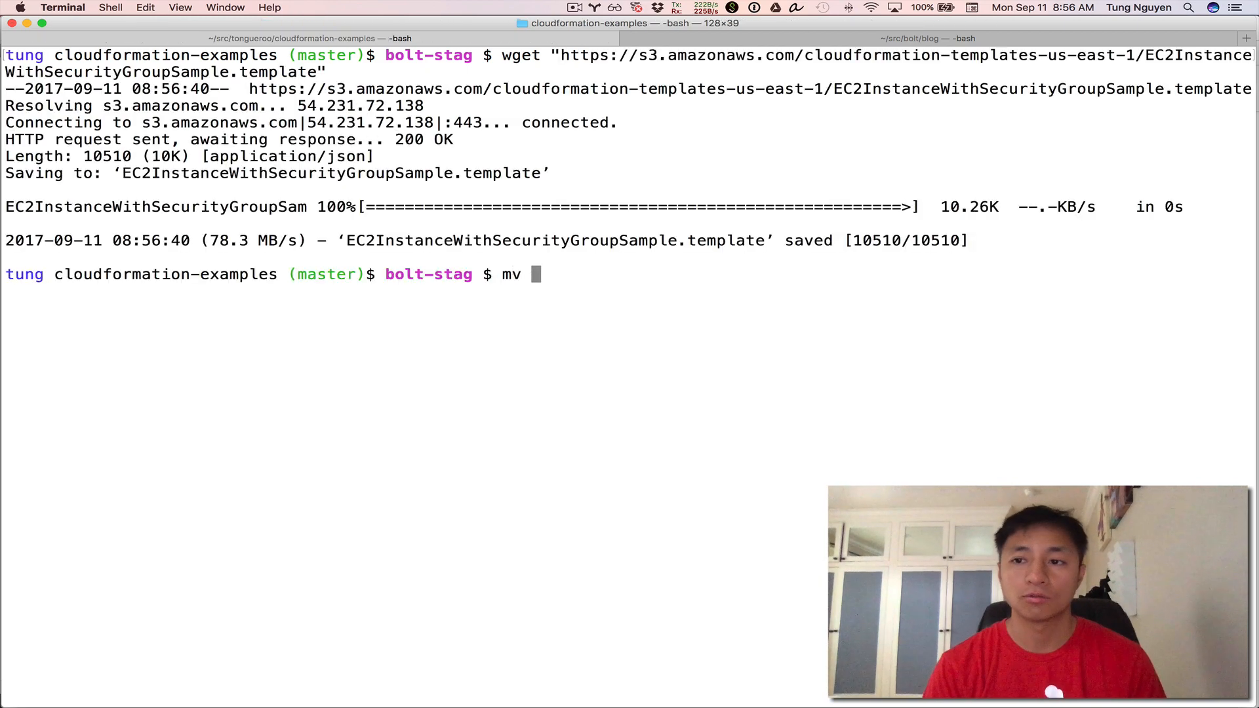
text(EC2InstanceWithSecurityGroupSample.template)
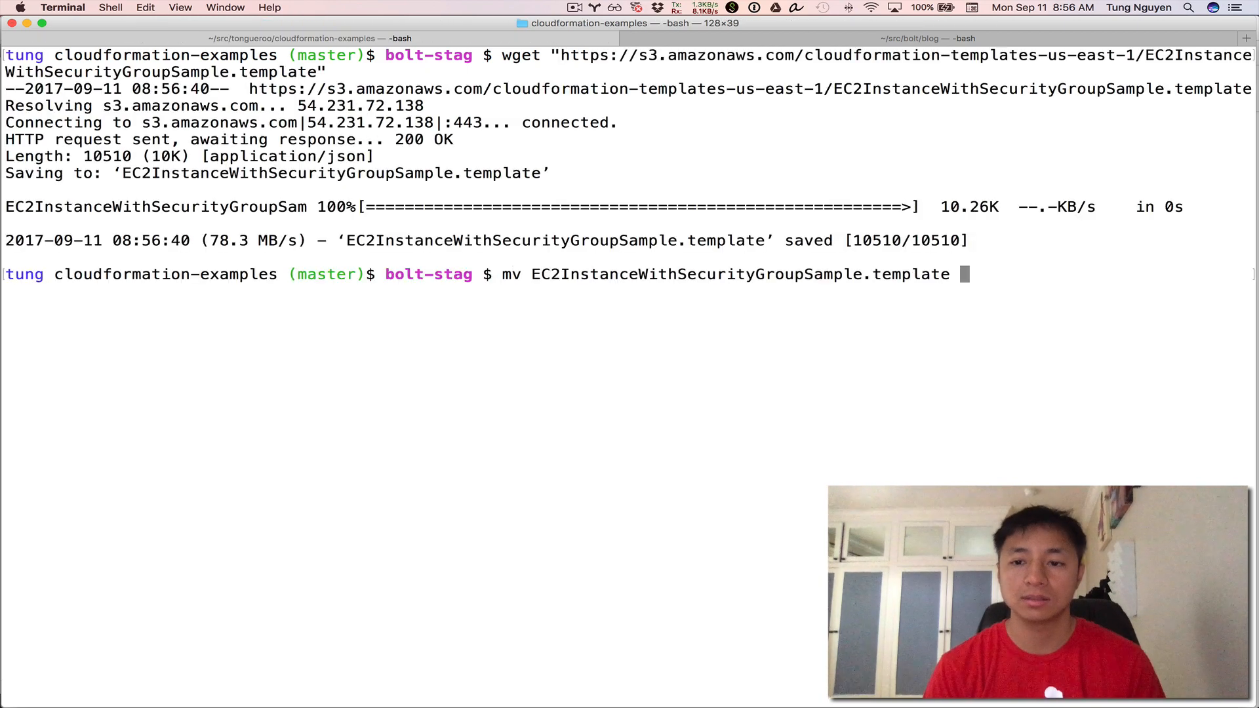
text(single-instance.json)
text(;)
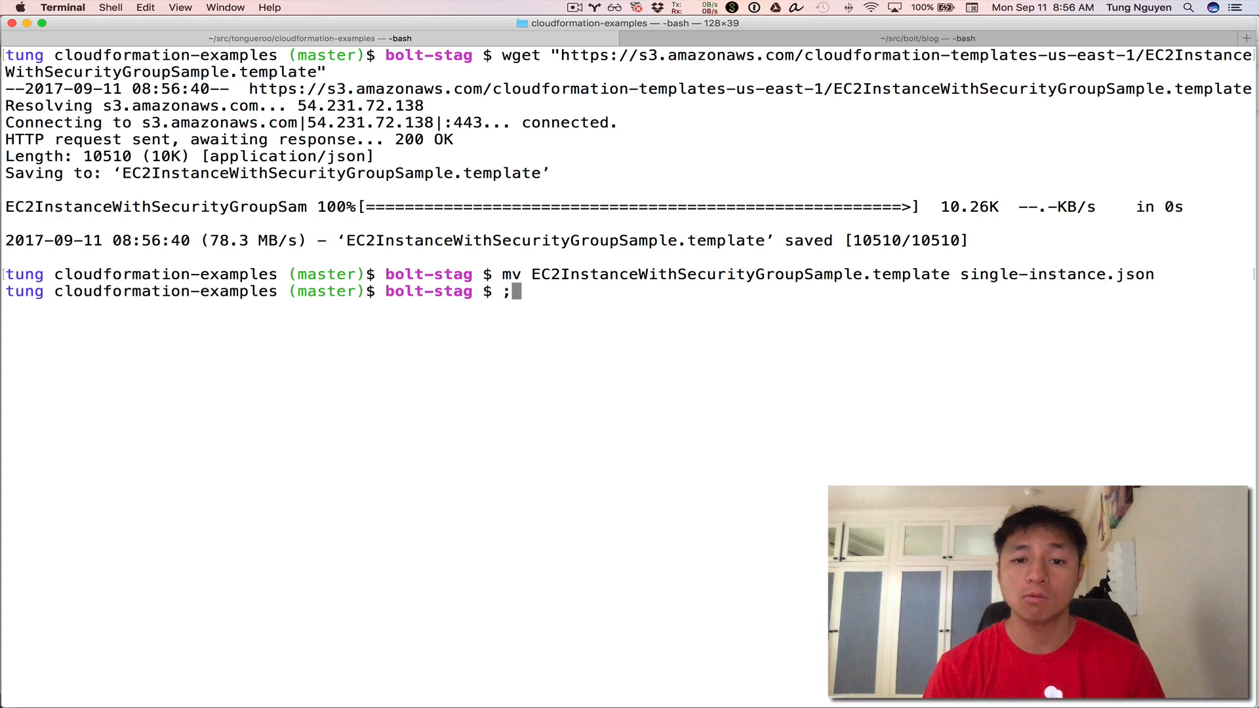
text(json)
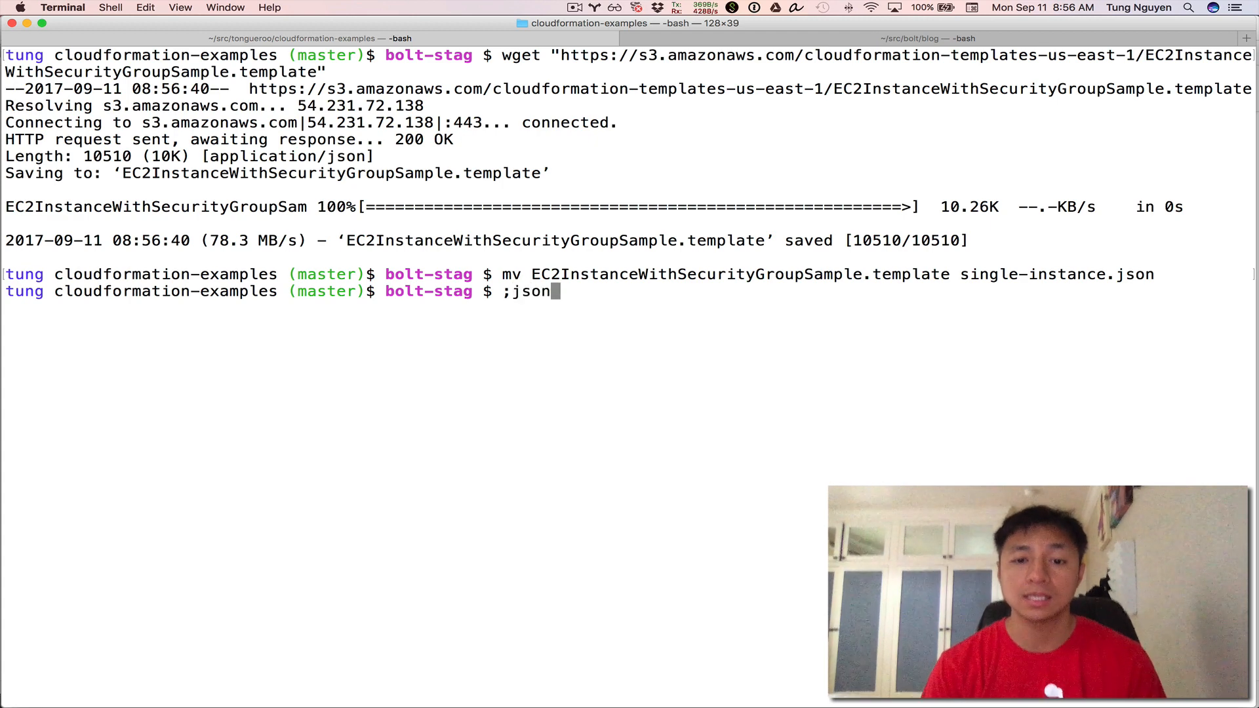
Convert single-instance.json to single-instance.yml with a ruby YAML dump and list both files
text(ruby -ryaml -rjson -e 'puts YAML.dump(JSON.load(ARGF))' <)
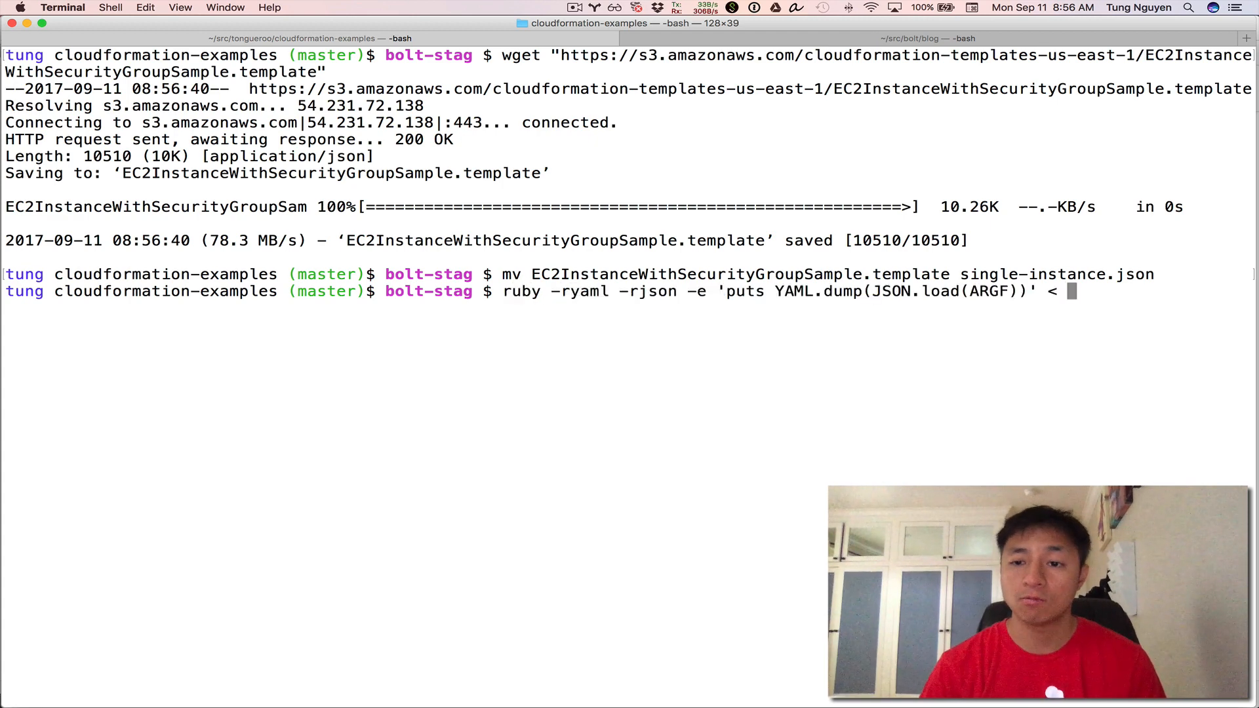
double_click(1019, 274)
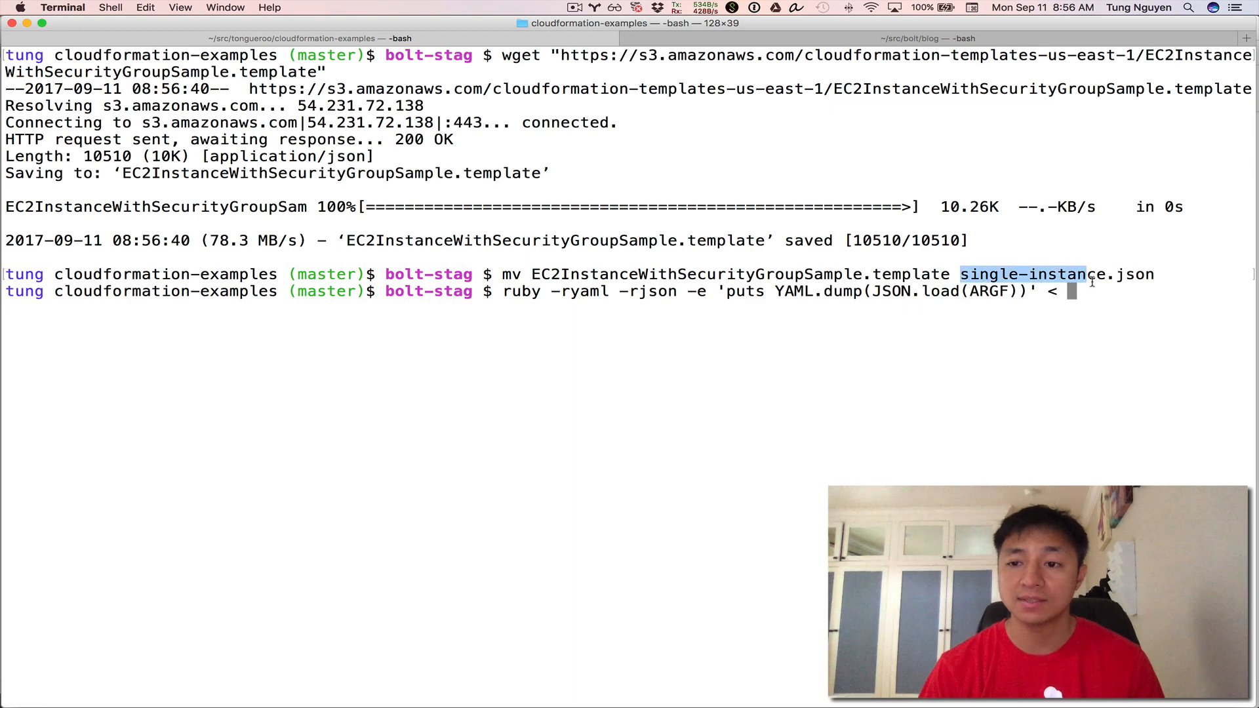
text(single-instance.json)
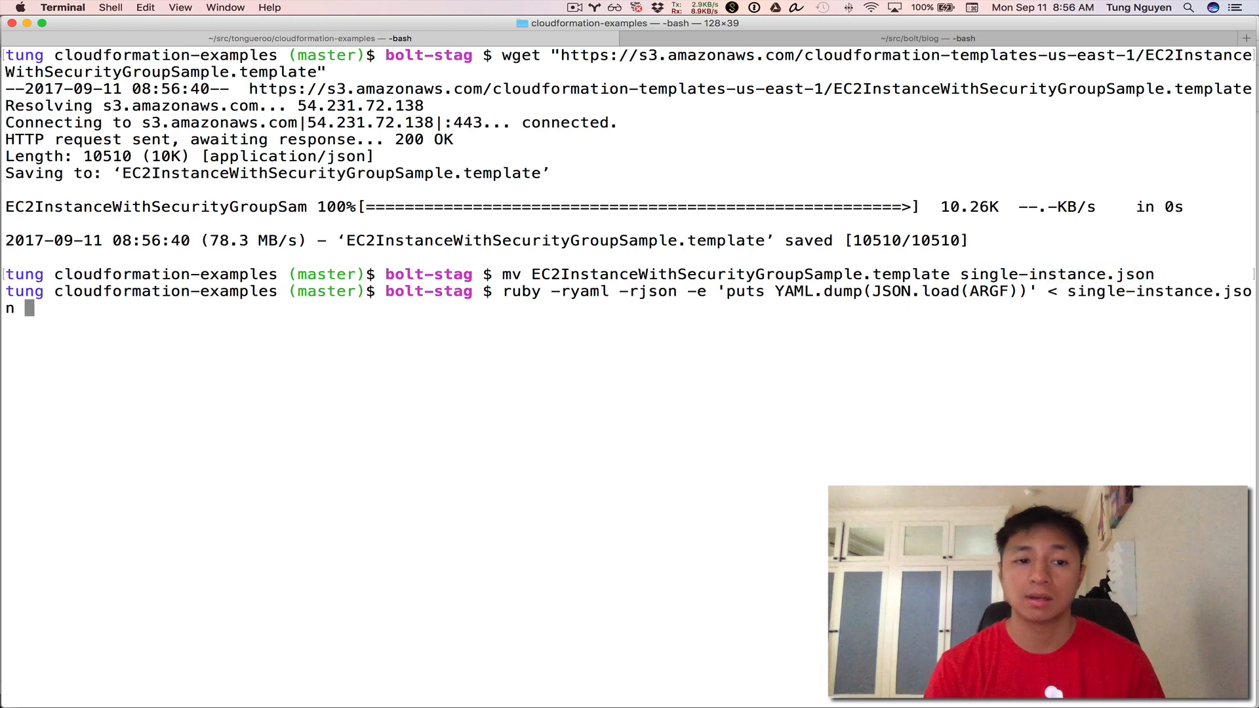
text(> single-instance.)
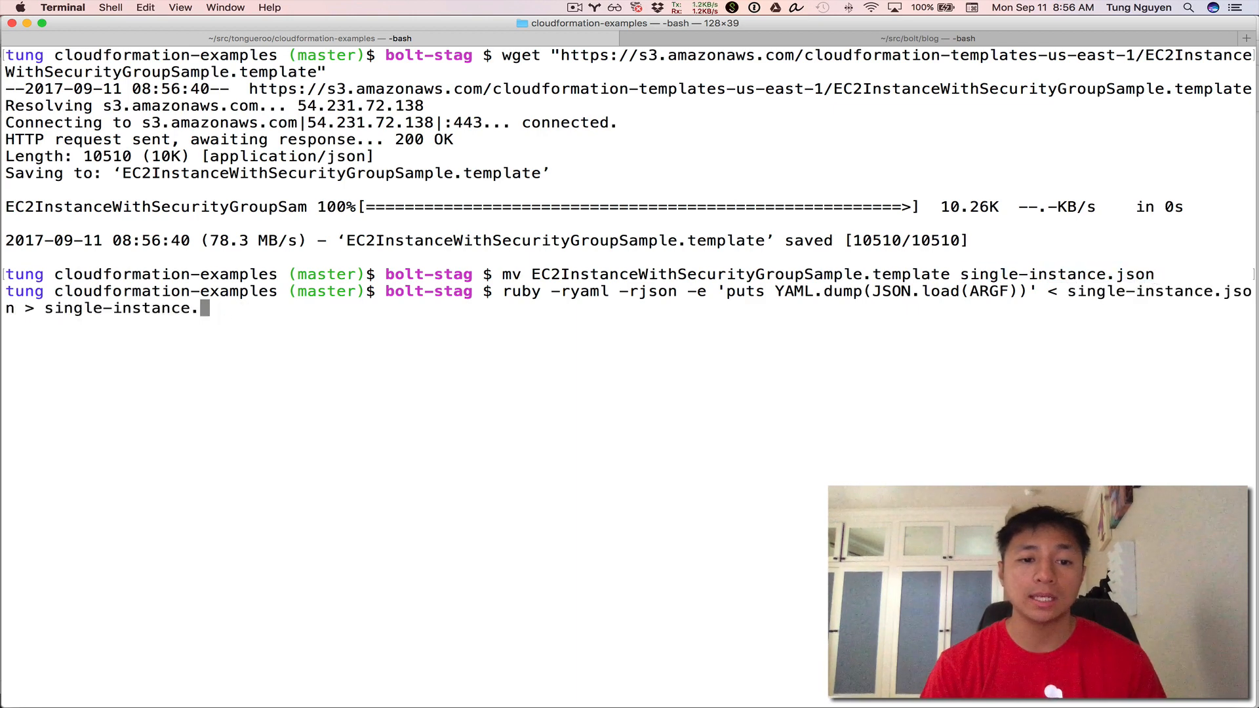
text(ls single-instance.*)
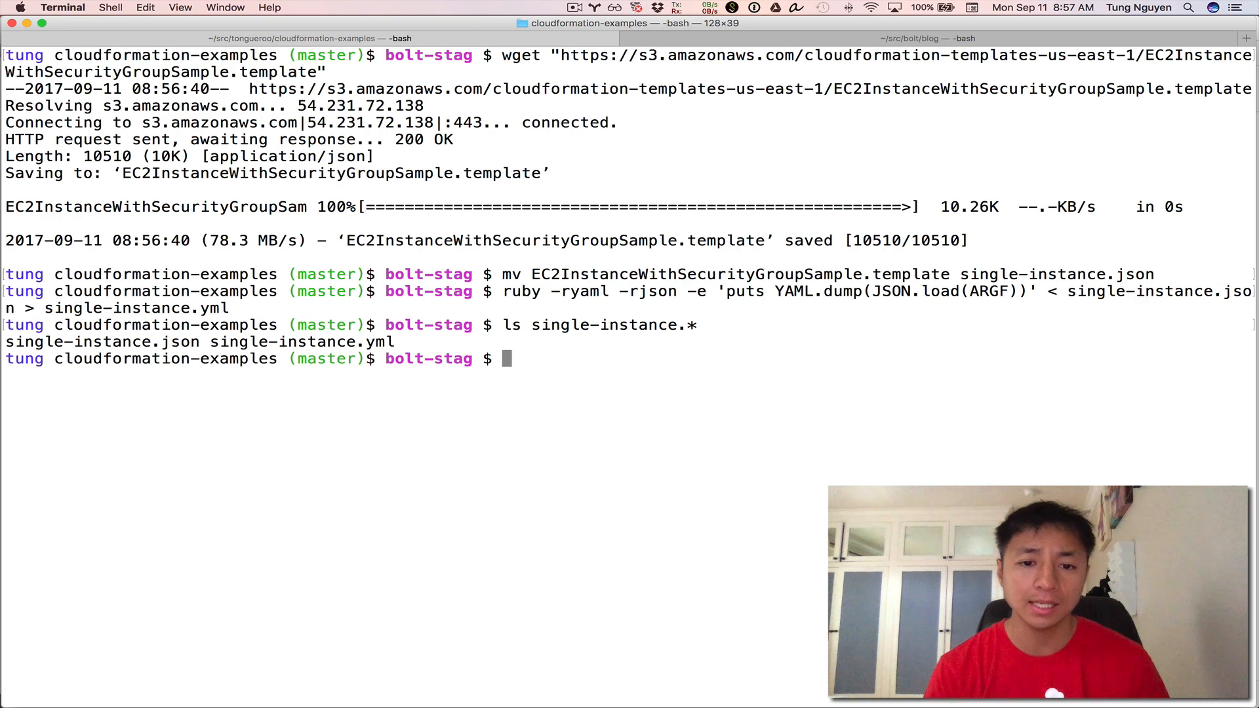
List the template's top-level keys with jq and pick out Parameters from the output
text(s)
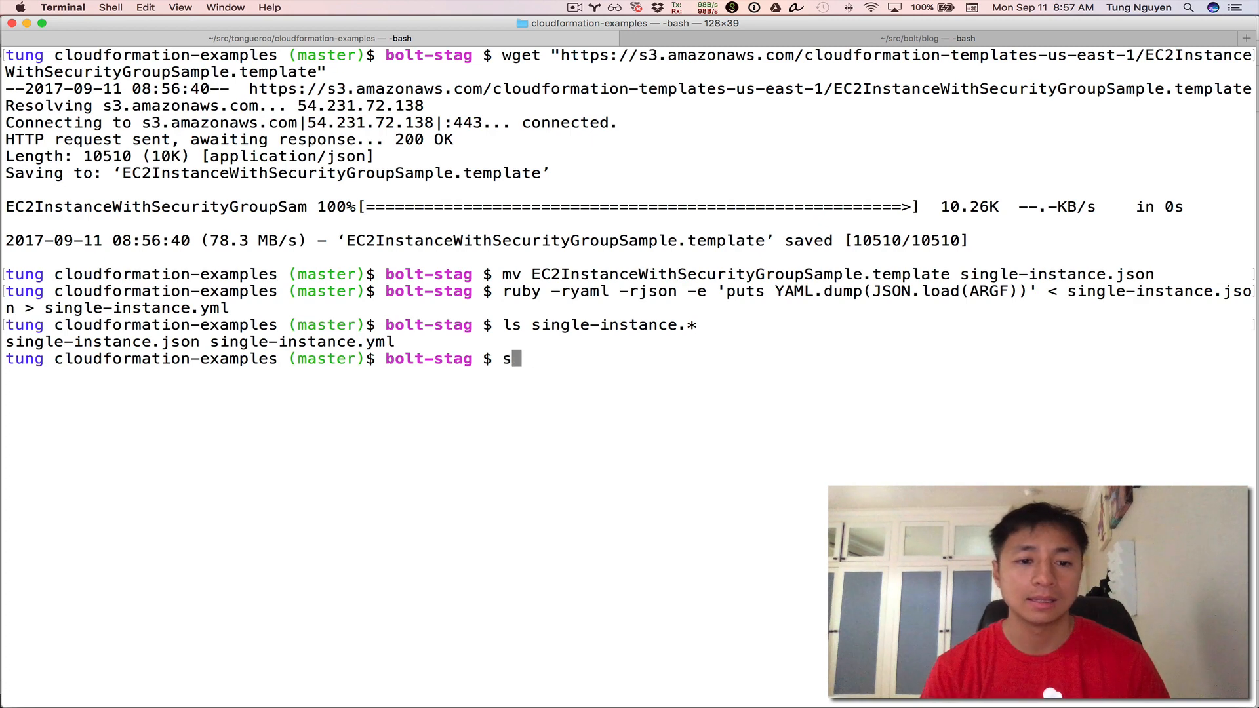
text(a)
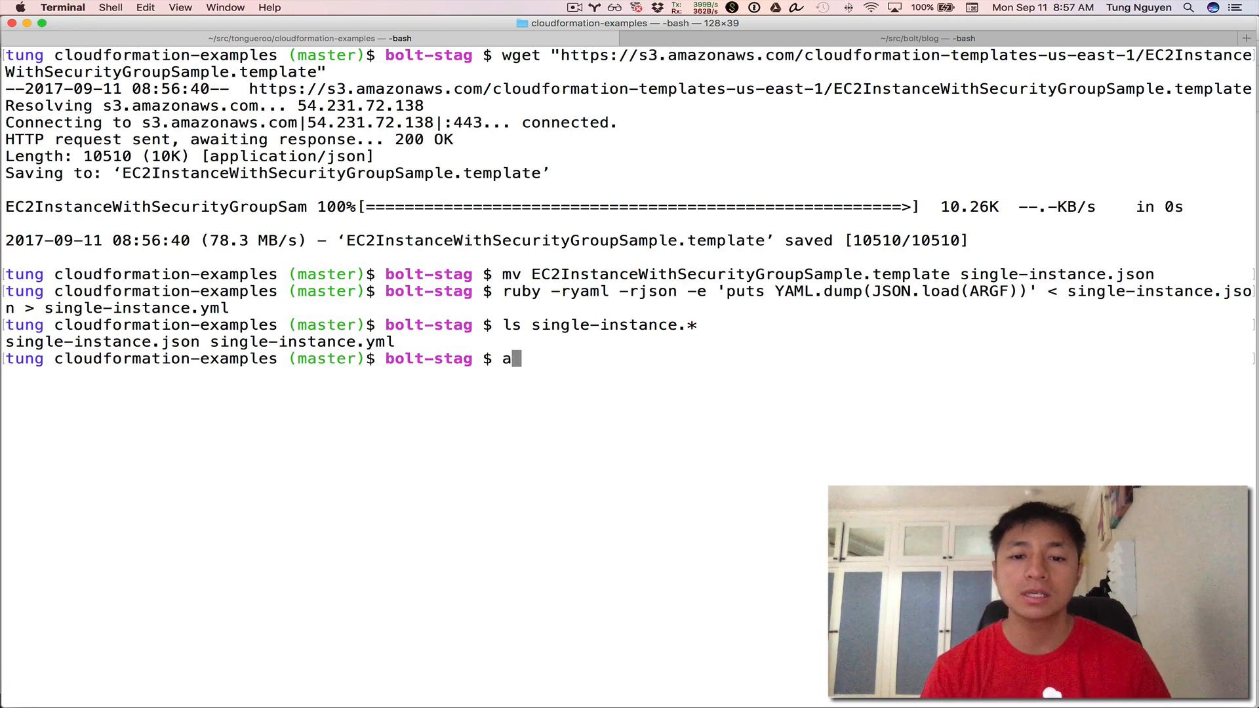
text(cat single-instance.y)
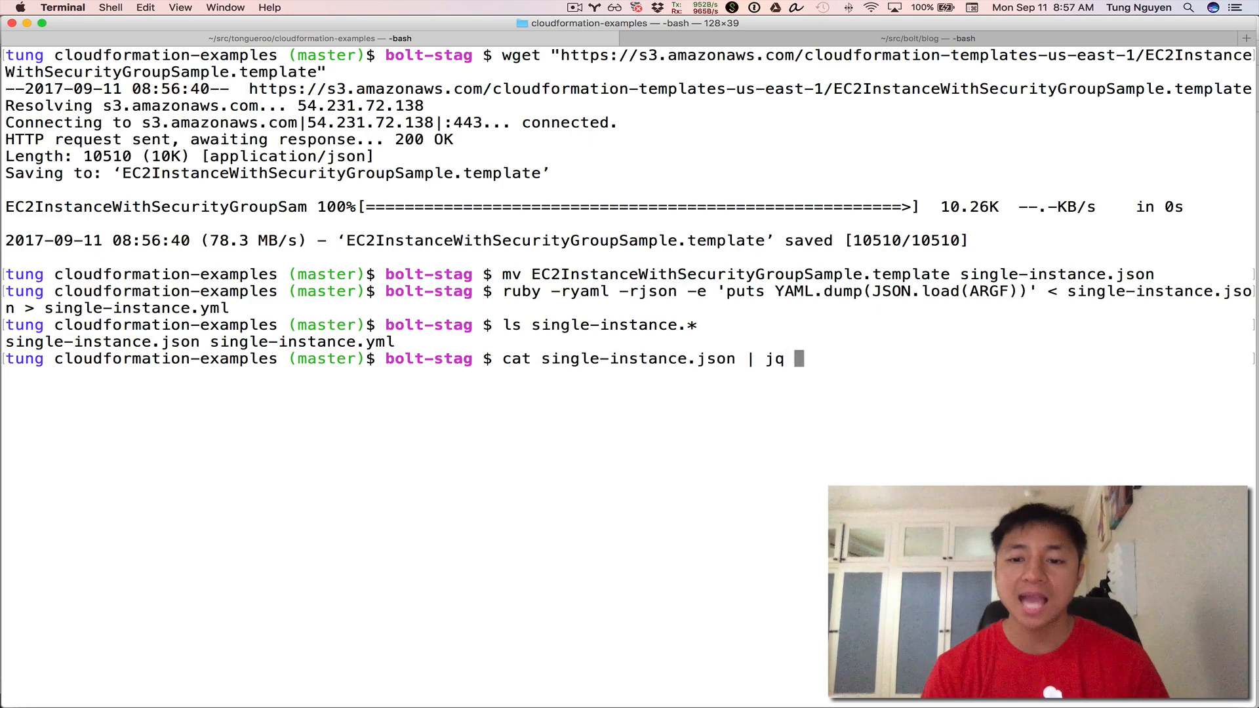
text('key)
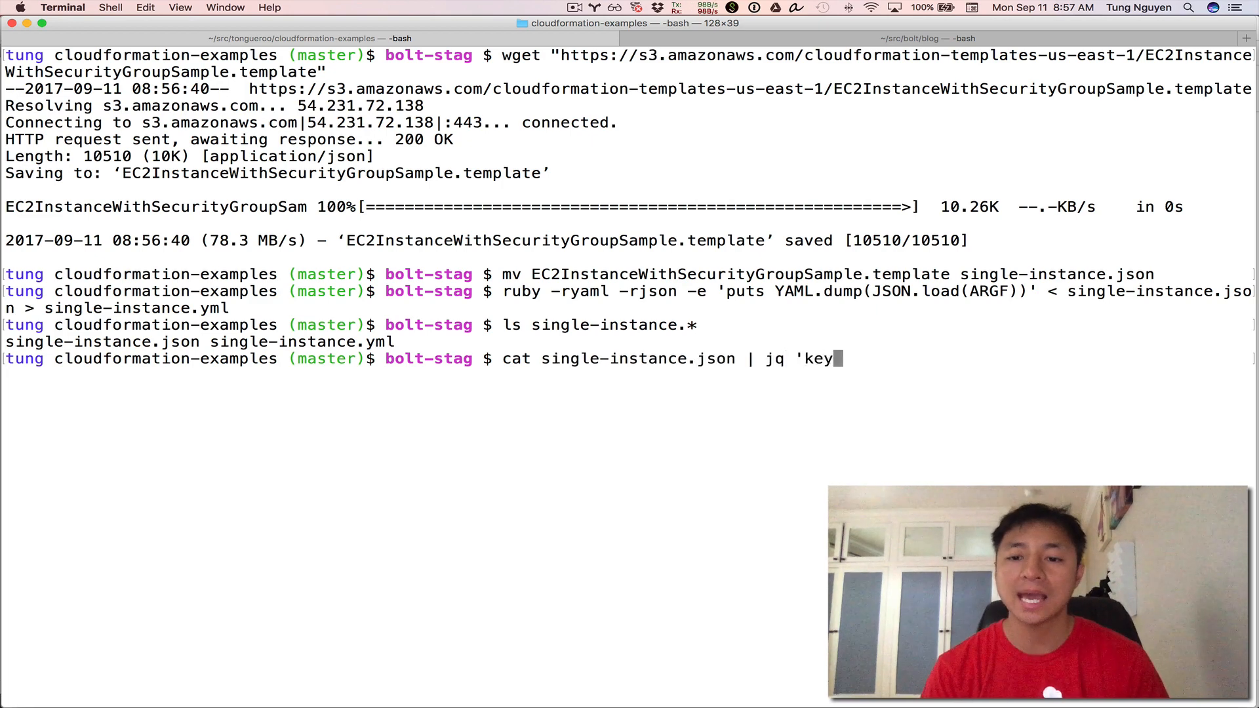
text(.keys)
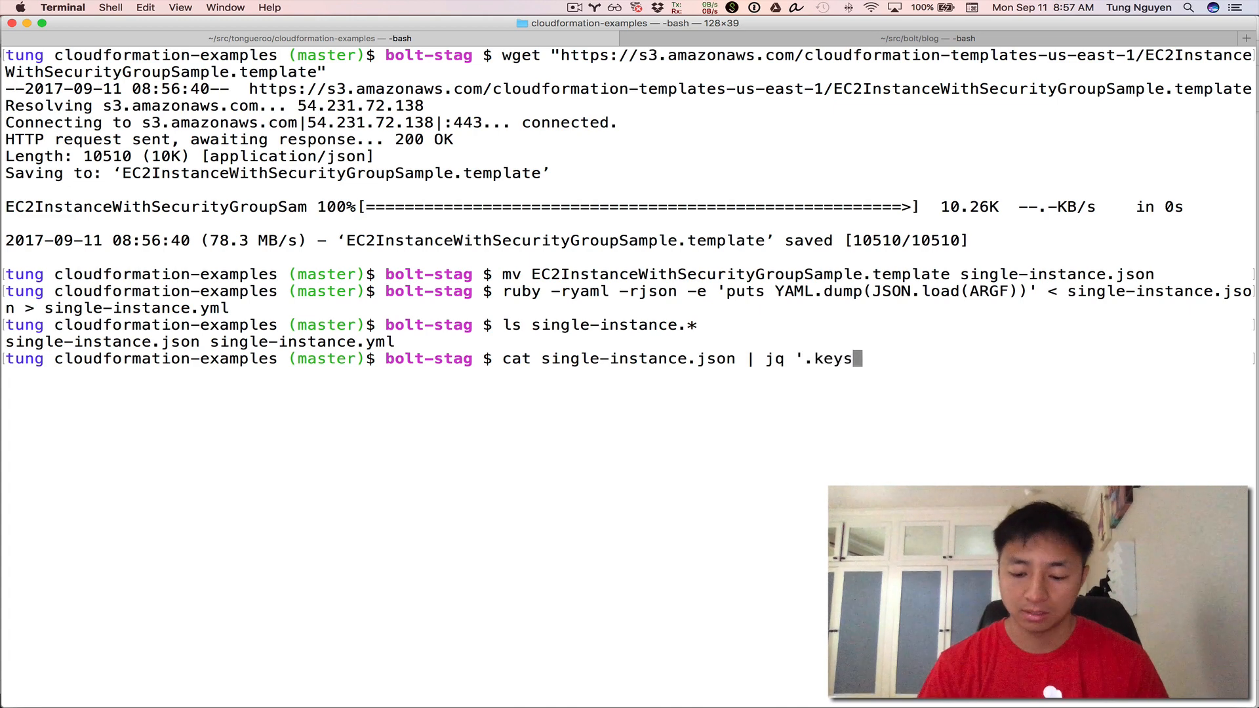
key(Return)
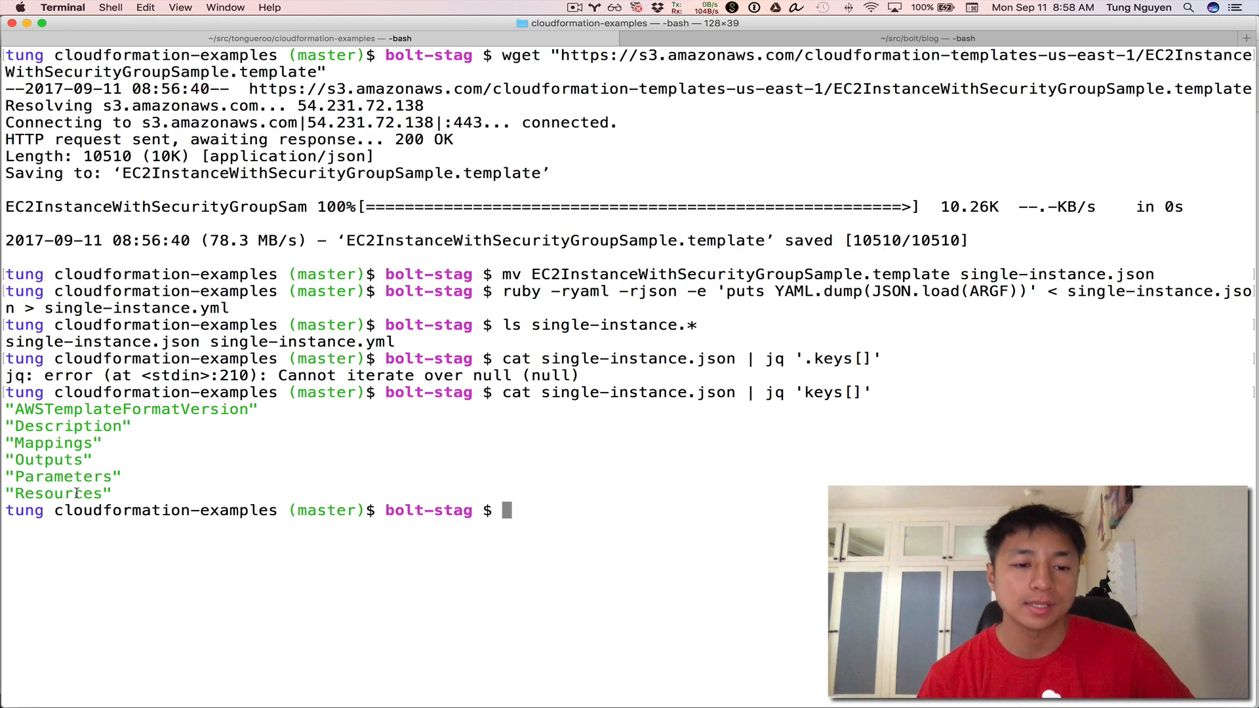
double_click(62, 476)
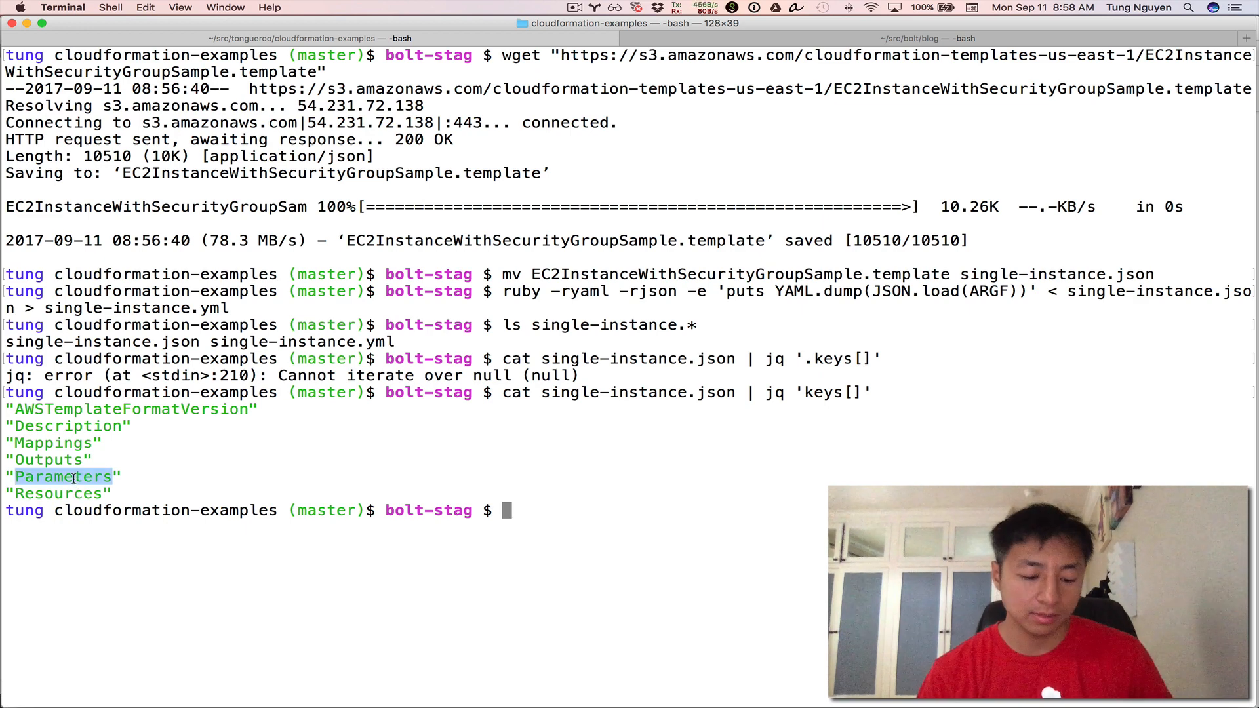
text(subl -)
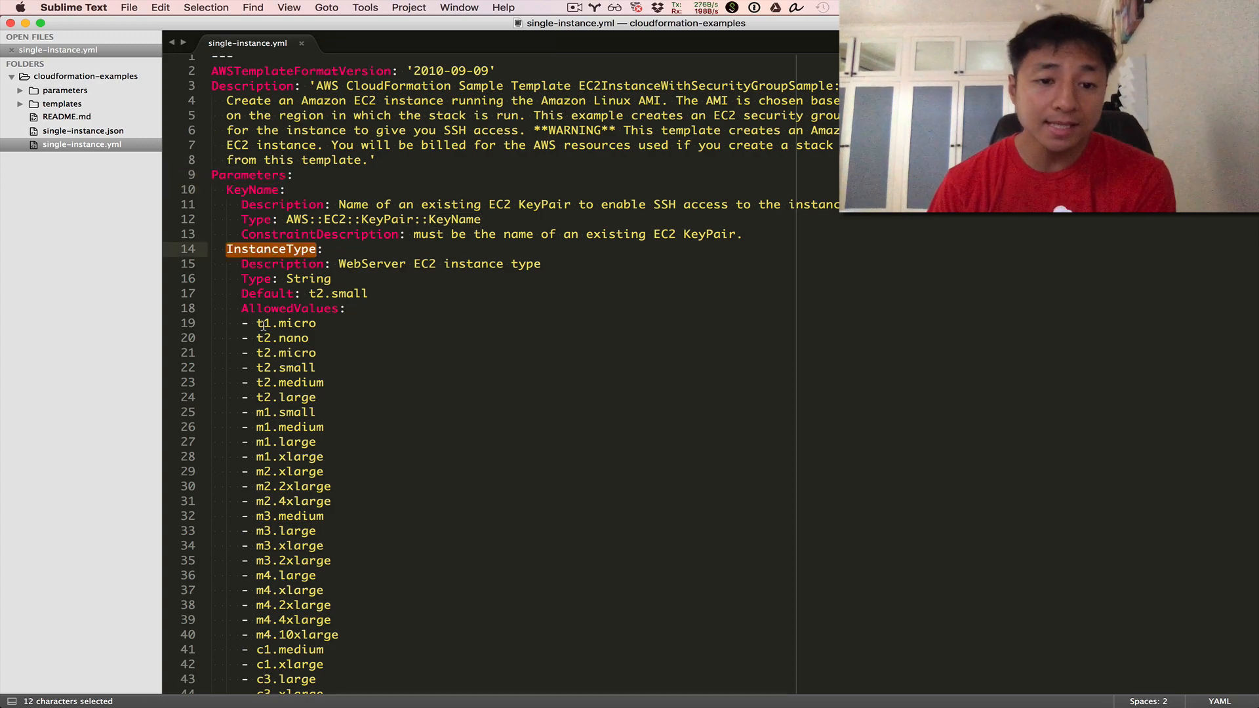
Scroll through the KeyName, InstanceType and SSHLocation parameters and instance-type mappings
scroll(down, 3)
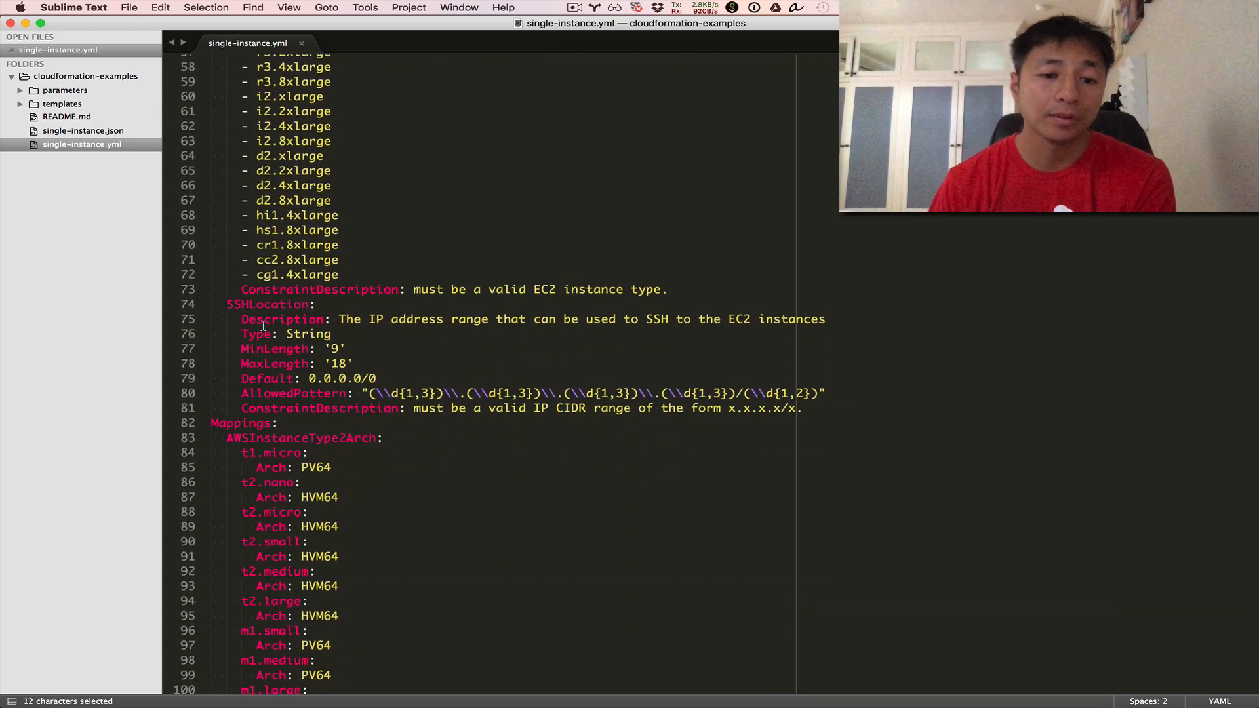
scroll(down, 3)
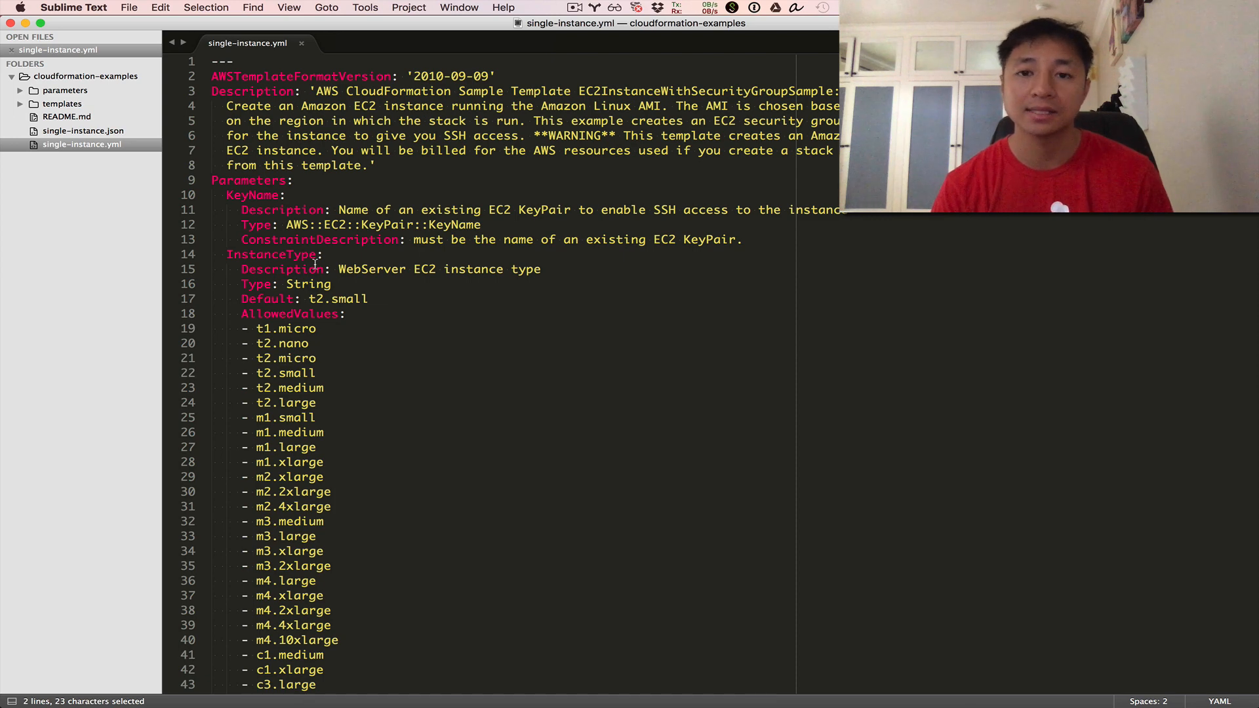
scroll(down, 3)
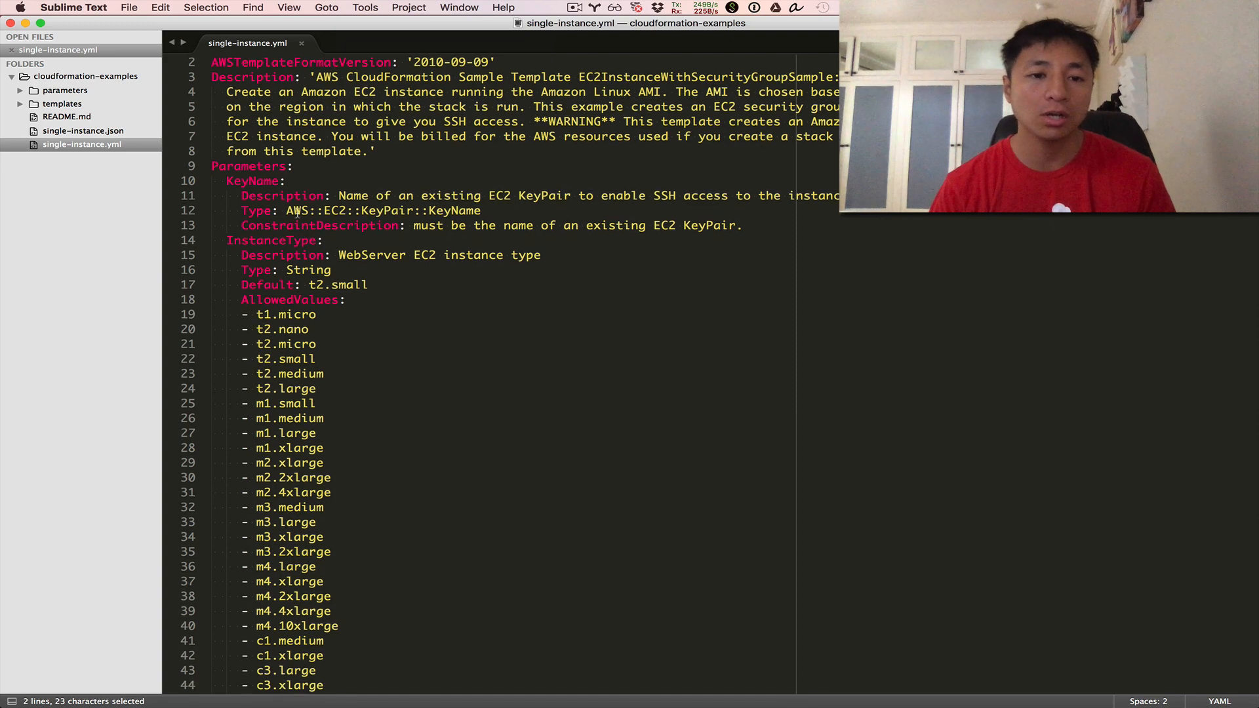
scroll(down, 3)
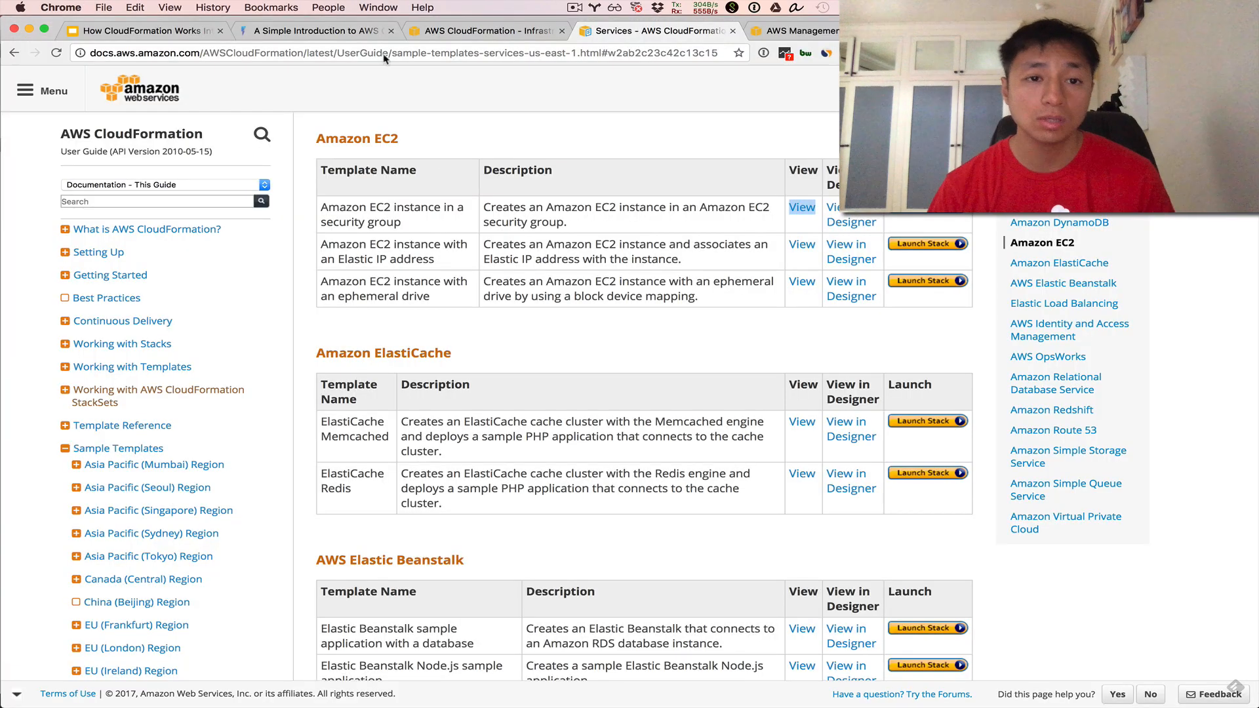
Scroll down to the Resources section defining EC2Instance and InstanceSecurityGroup
click(313, 30)
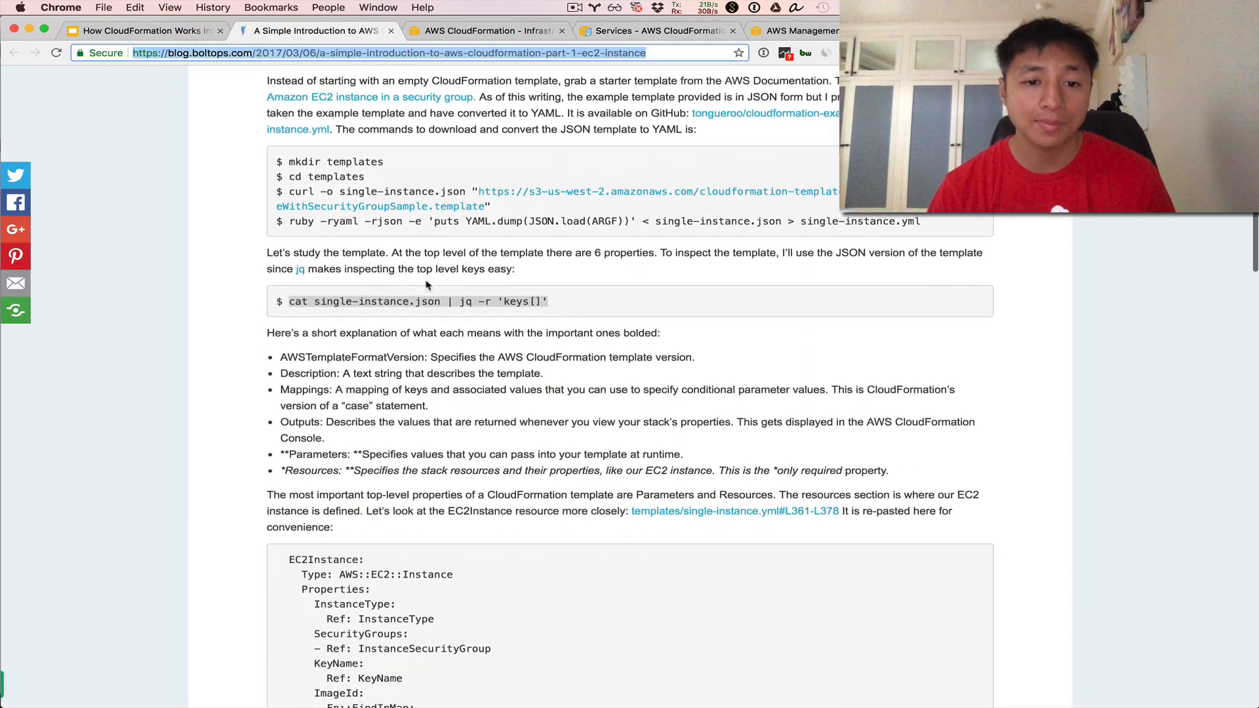
scroll(down, 3)
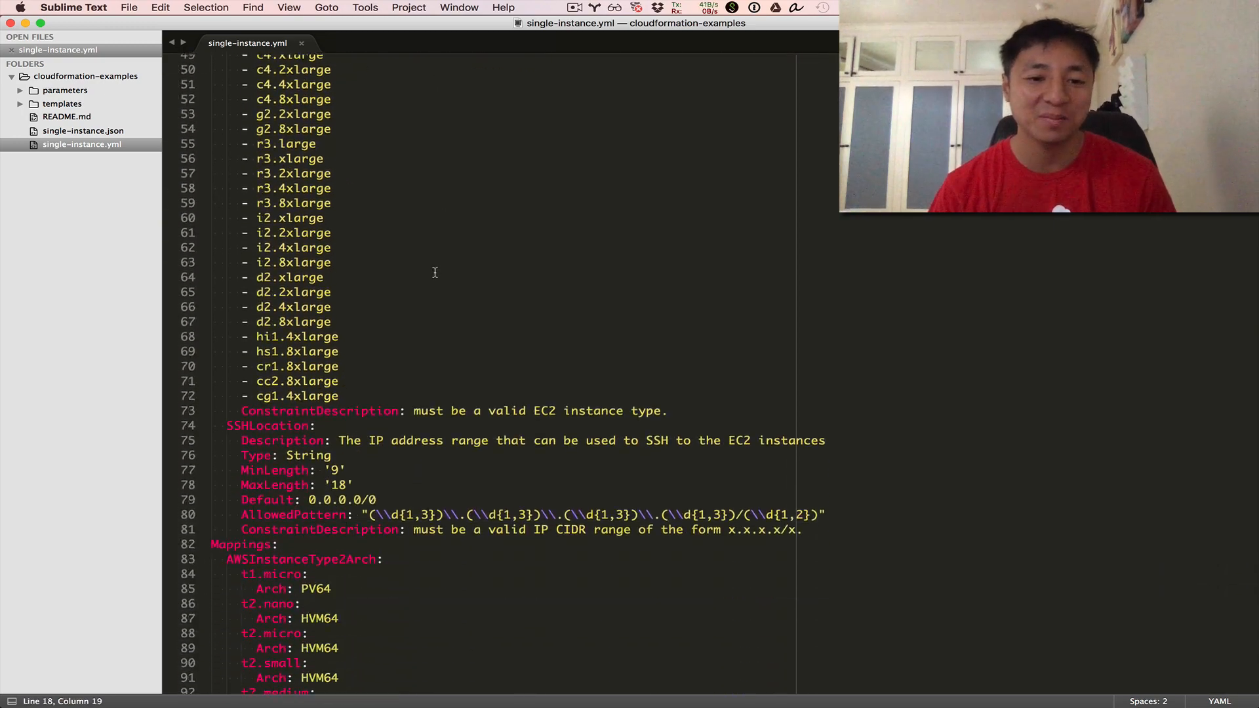
scroll(down, 3)
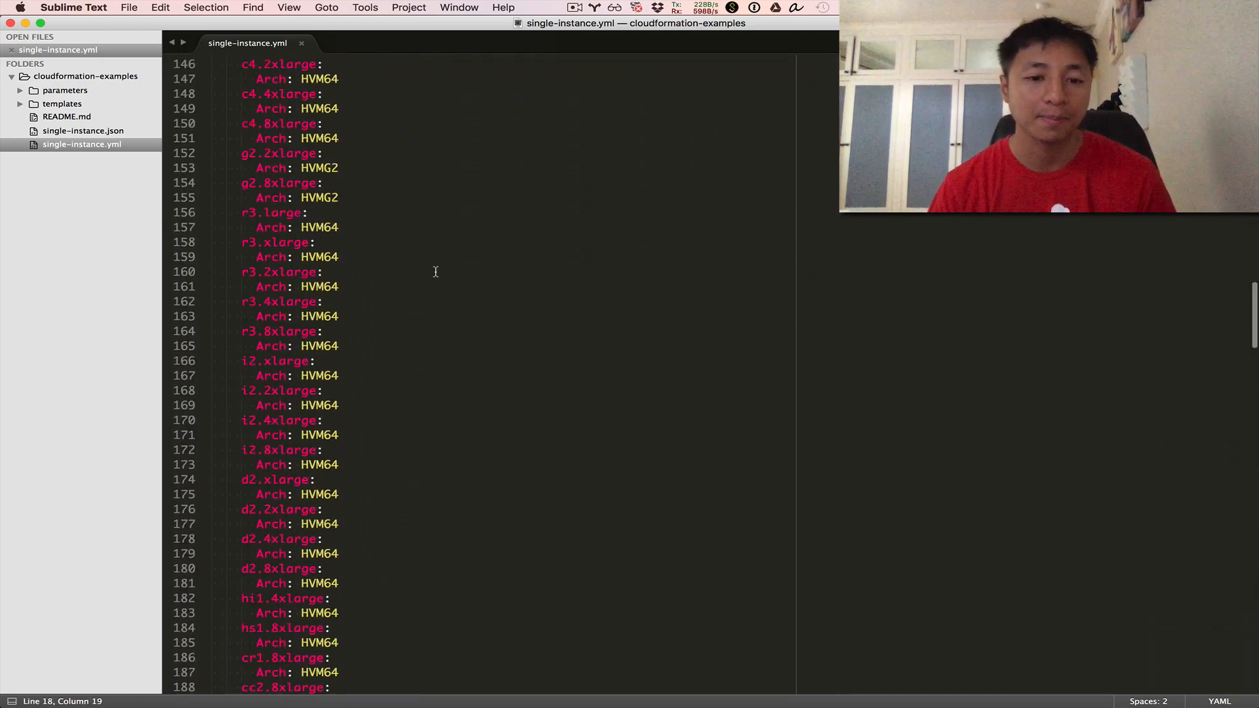
scroll(down, 3)
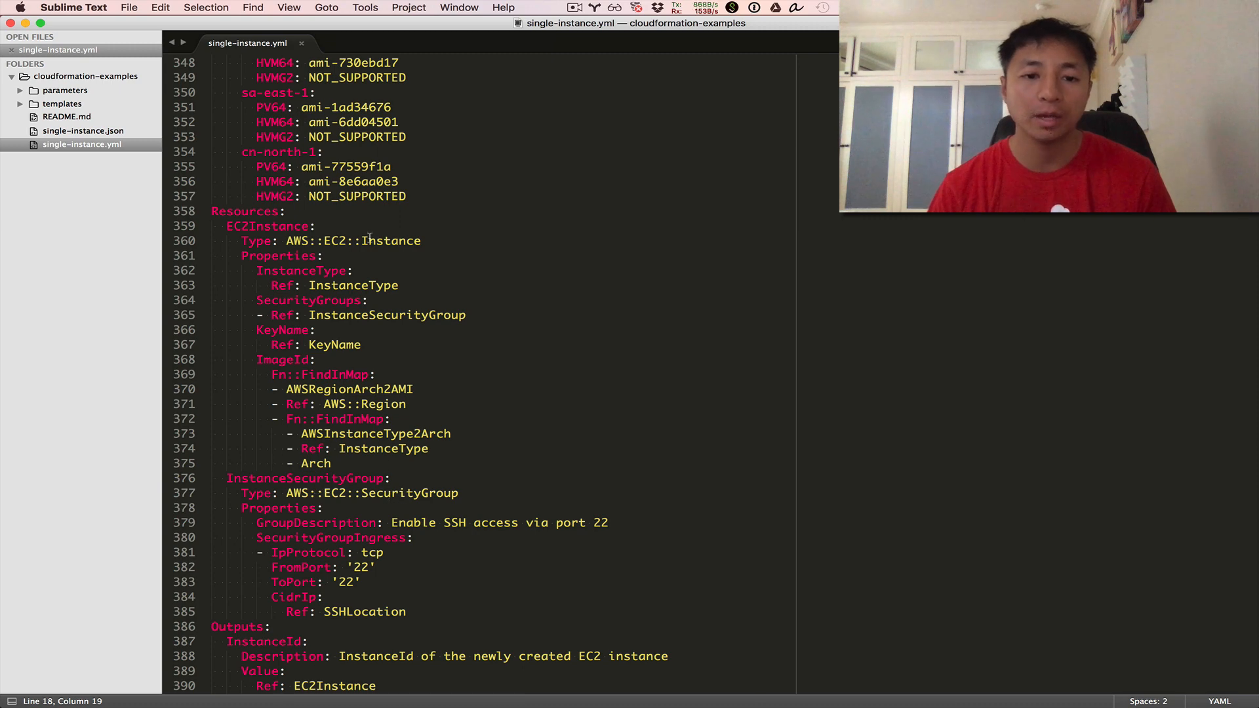
mouse_move(368, 271)
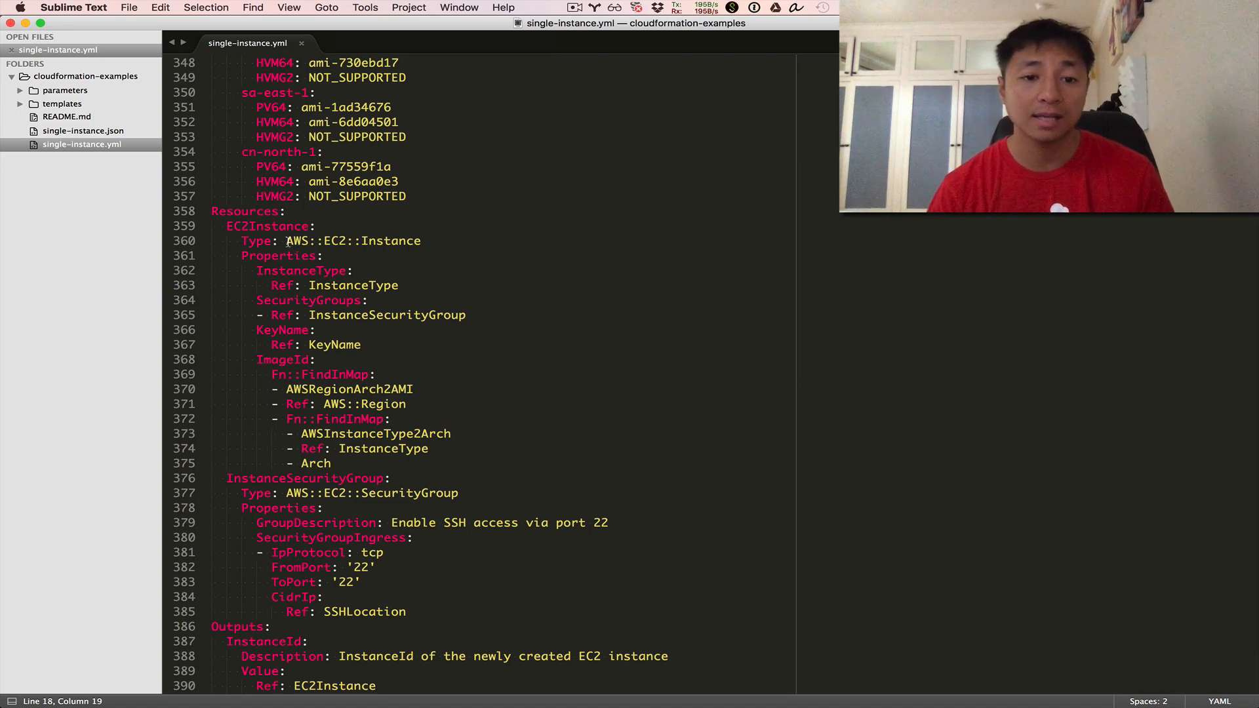
mouse_move(309, 504)
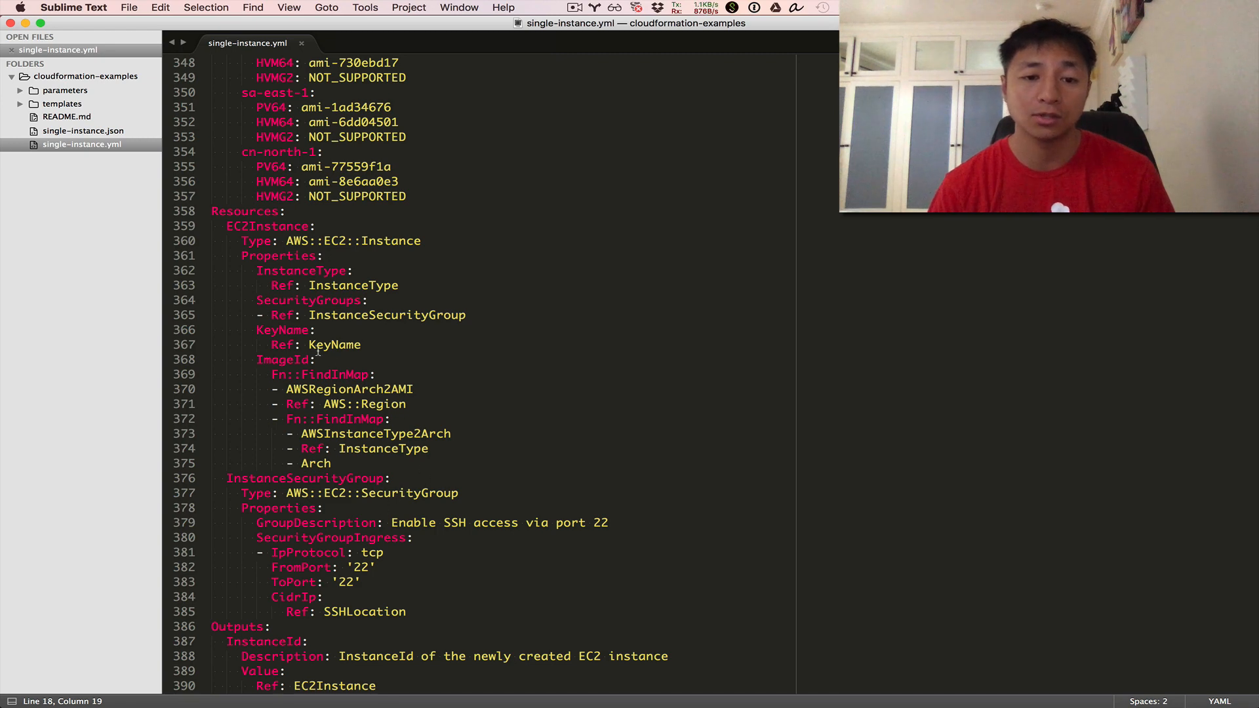
mouse_move(341, 319)
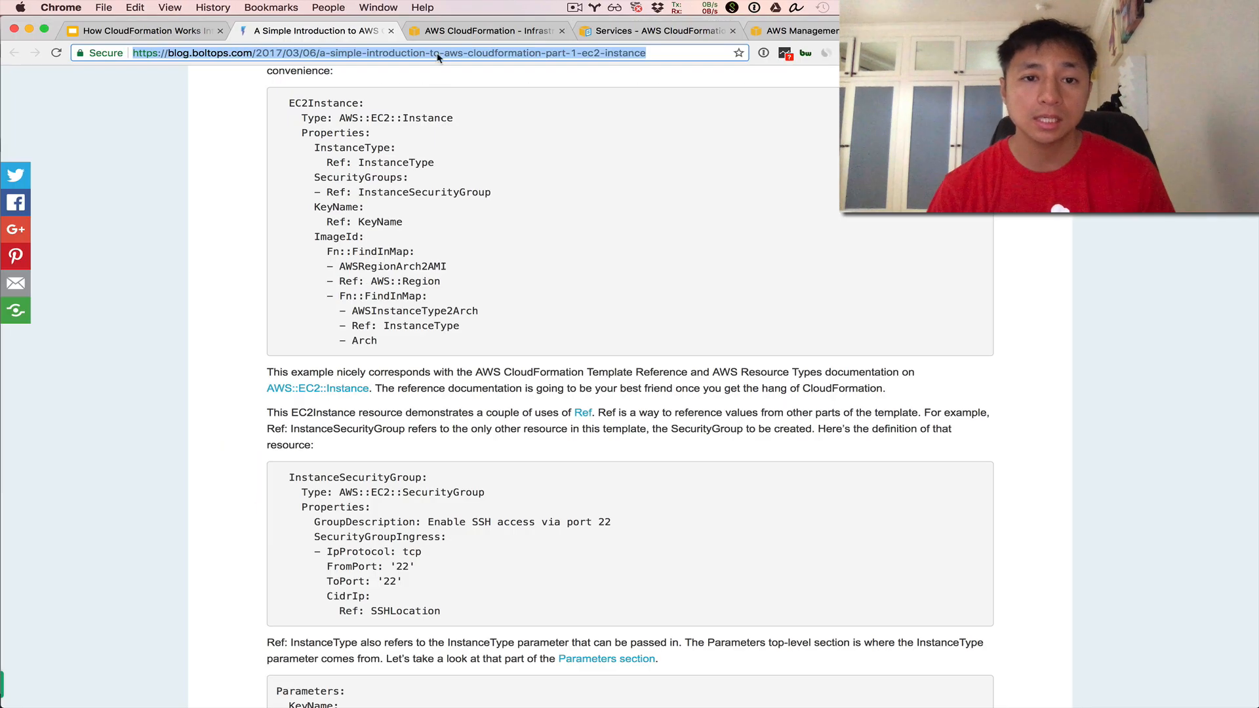
Scroll the blog to Launching the Stack and select its create-stack command
scroll(down, 3)
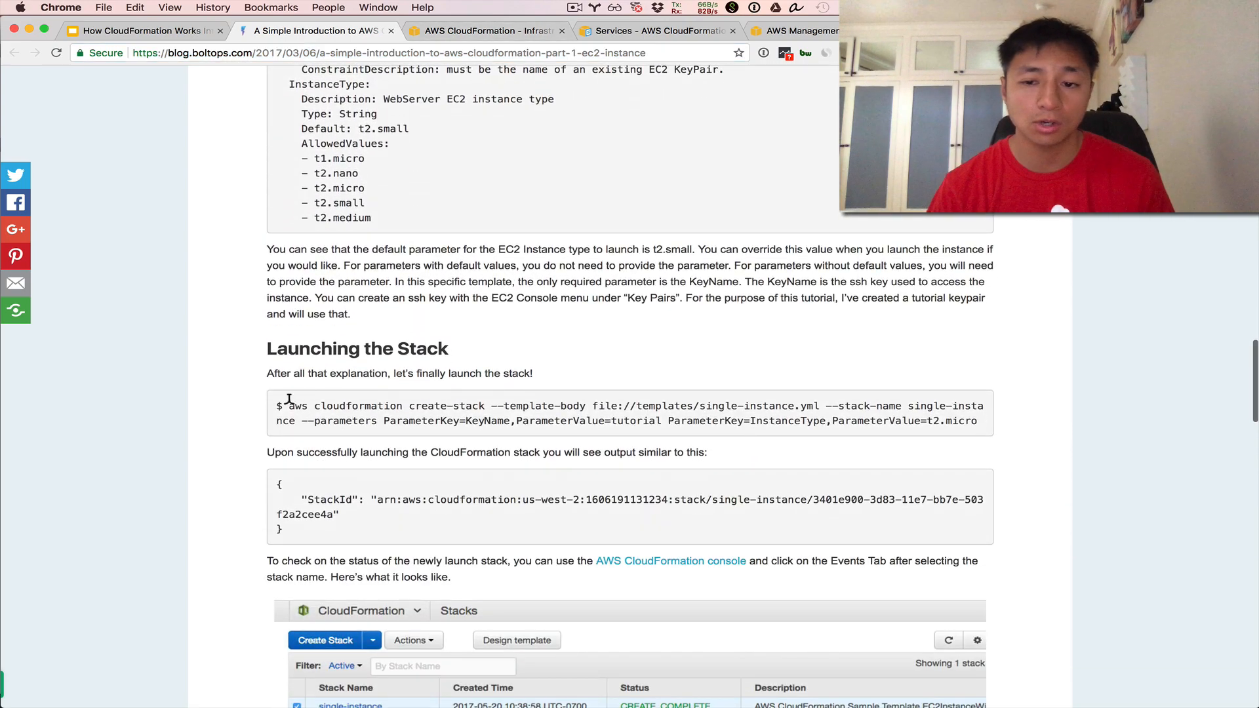
drag(289, 405, 977, 421)
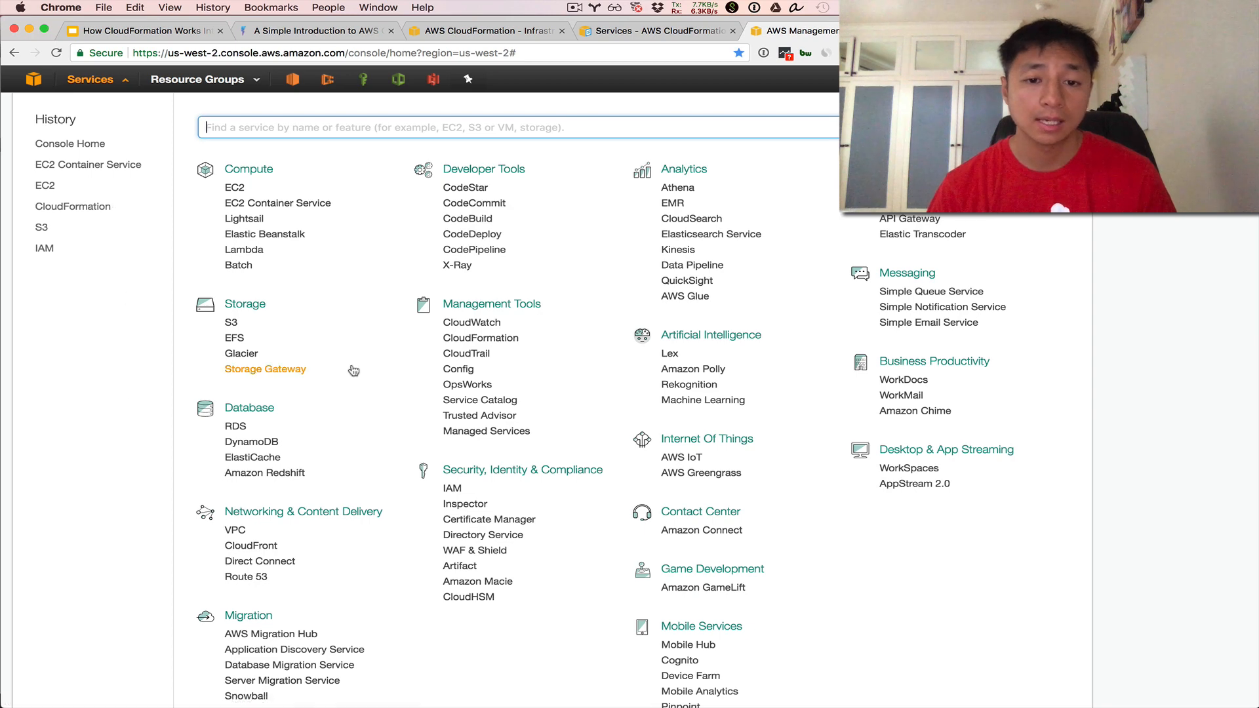
Open CloudFormation, select the single-instance stack and view its creation events
click(480, 337)
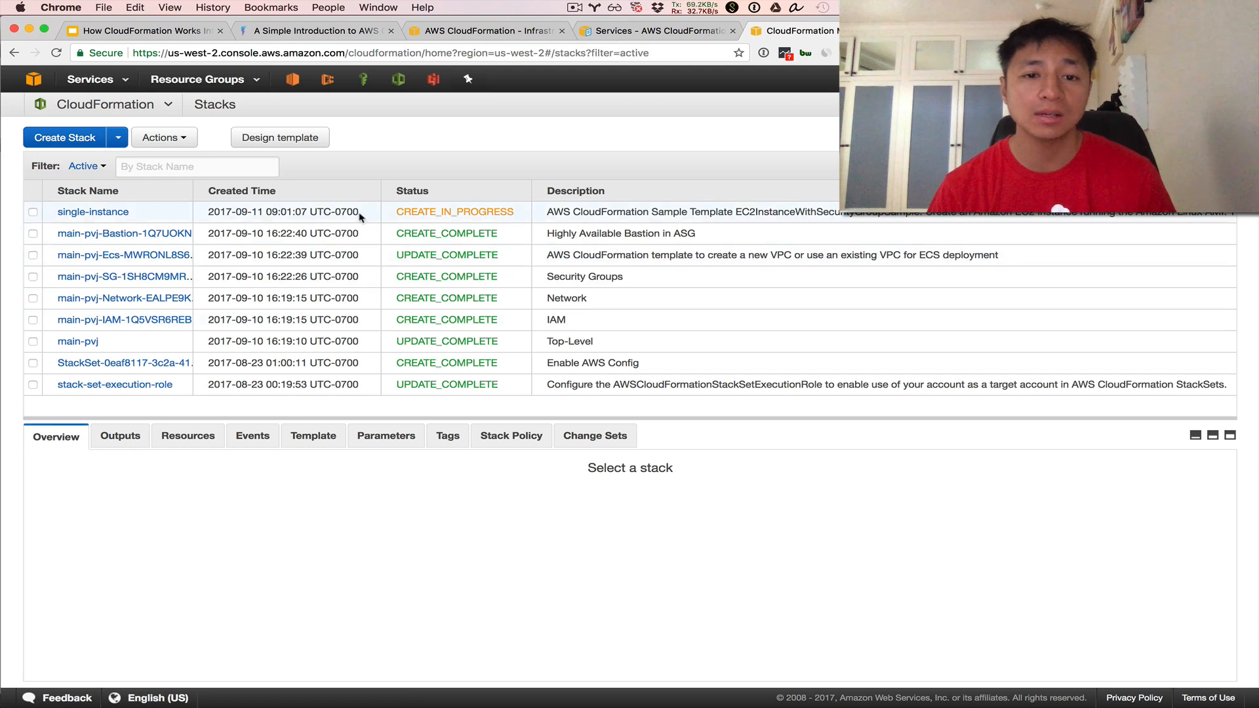
click(33, 211)
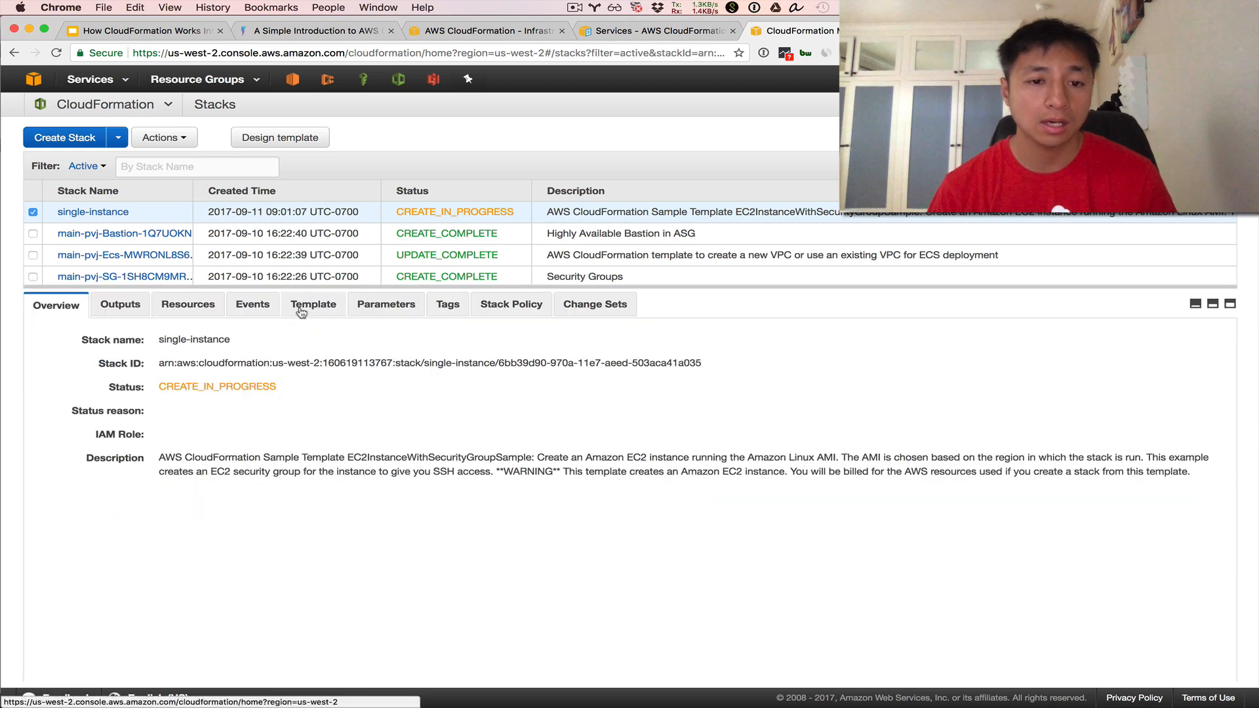
click(251, 303)
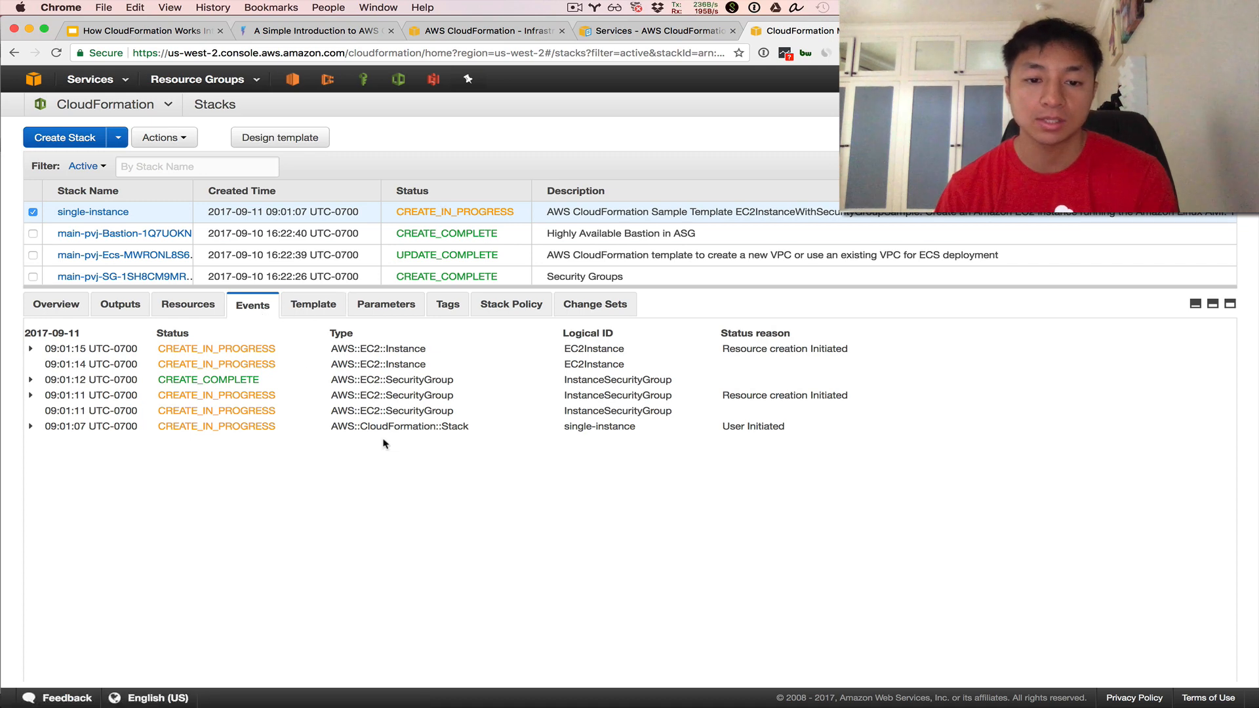
mouse_move(85, 441)
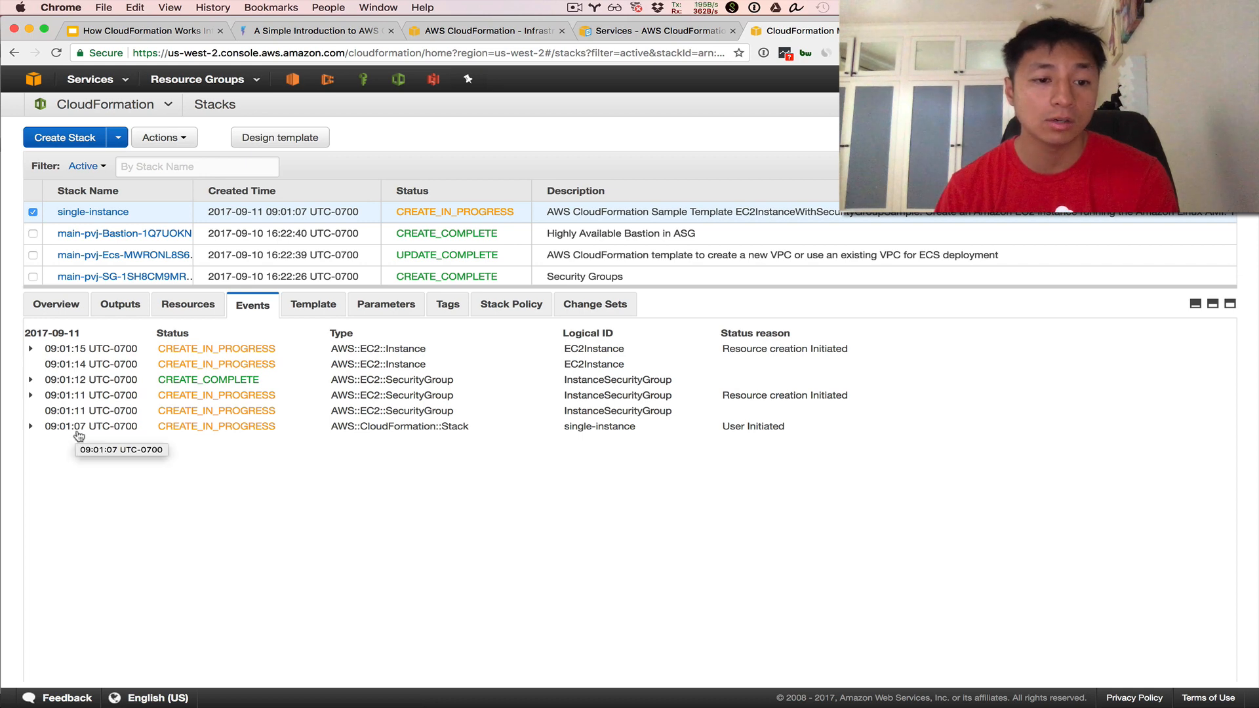
mouse_move(411, 384)
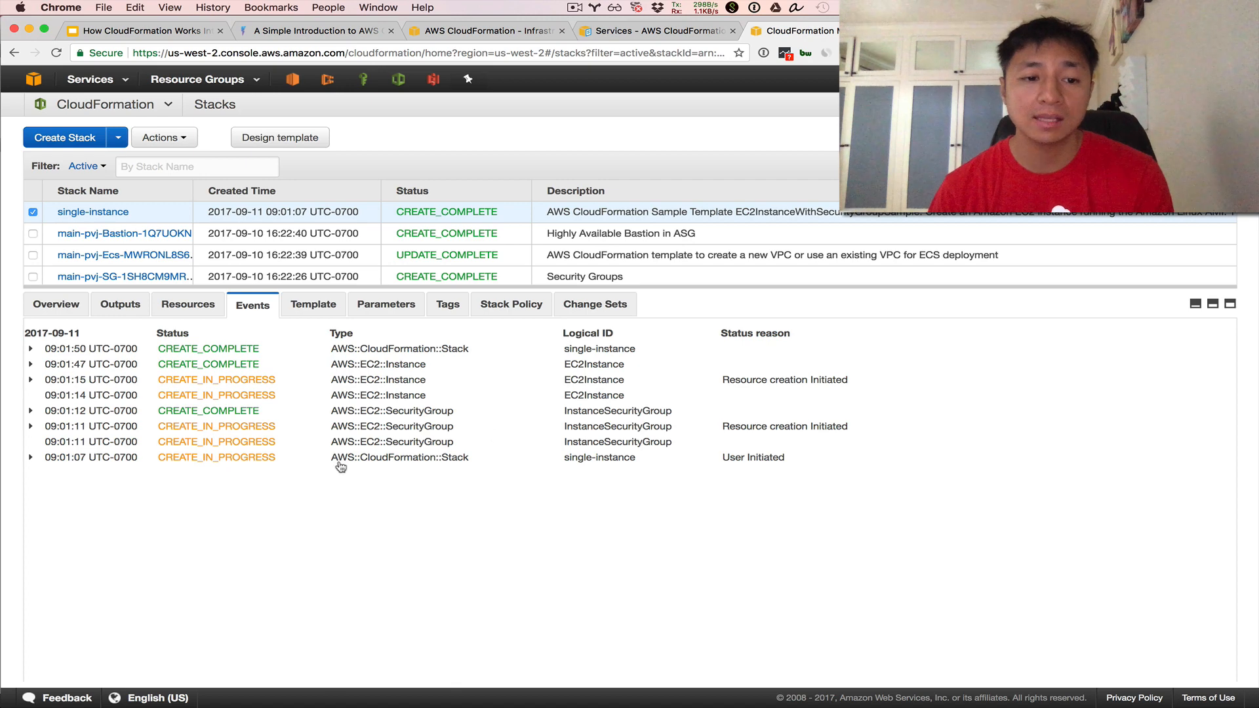
mouse_move(303, 473)
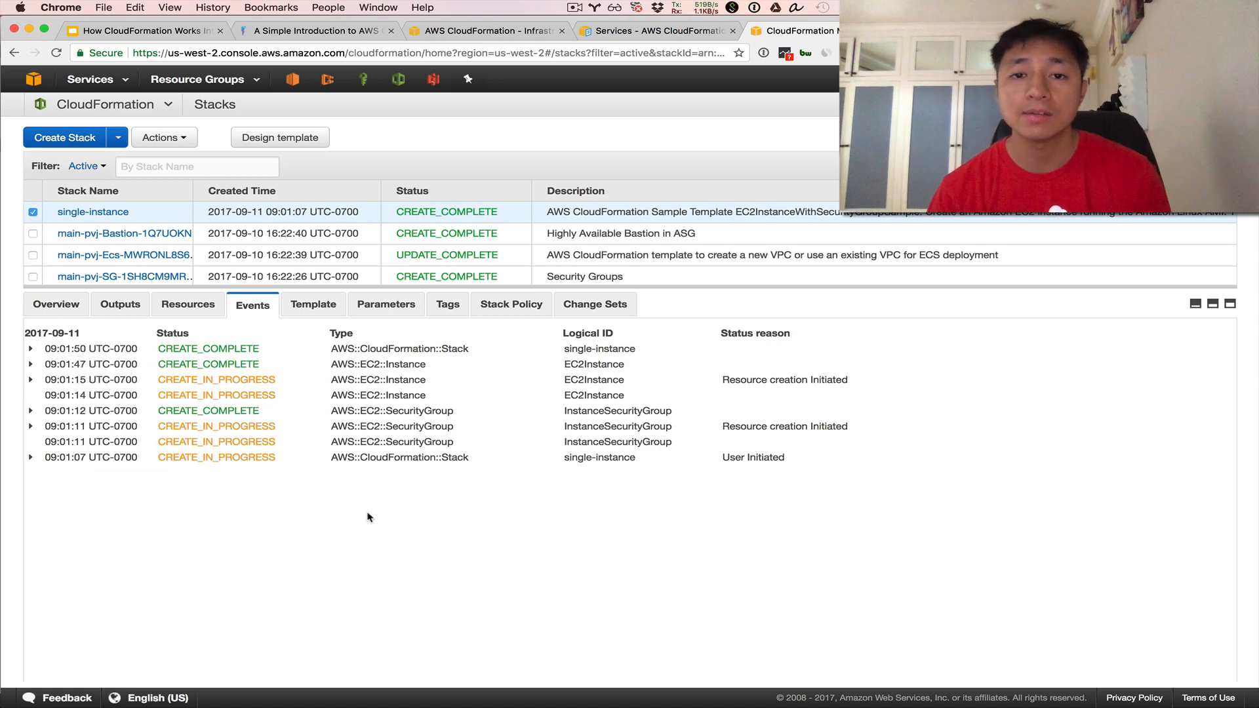
mouse_move(550, 157)
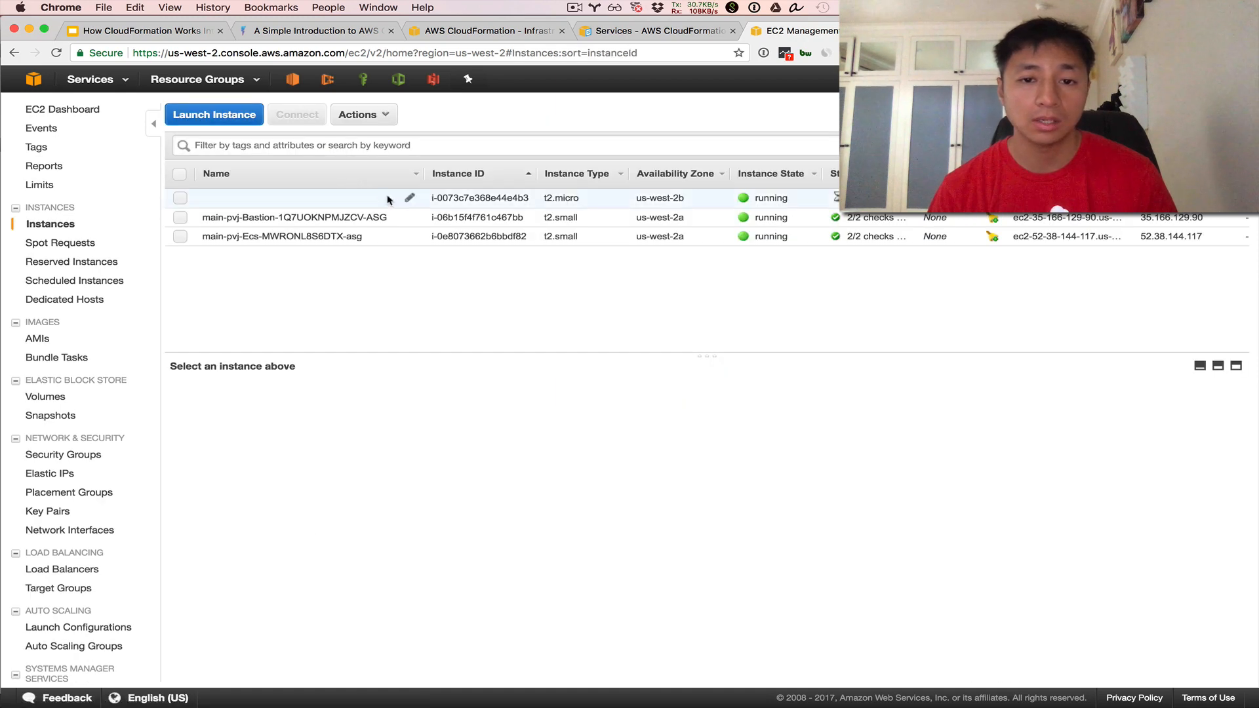
Select the t2.micro instance and copy its public IP 34.212.146.187
click(179, 197)
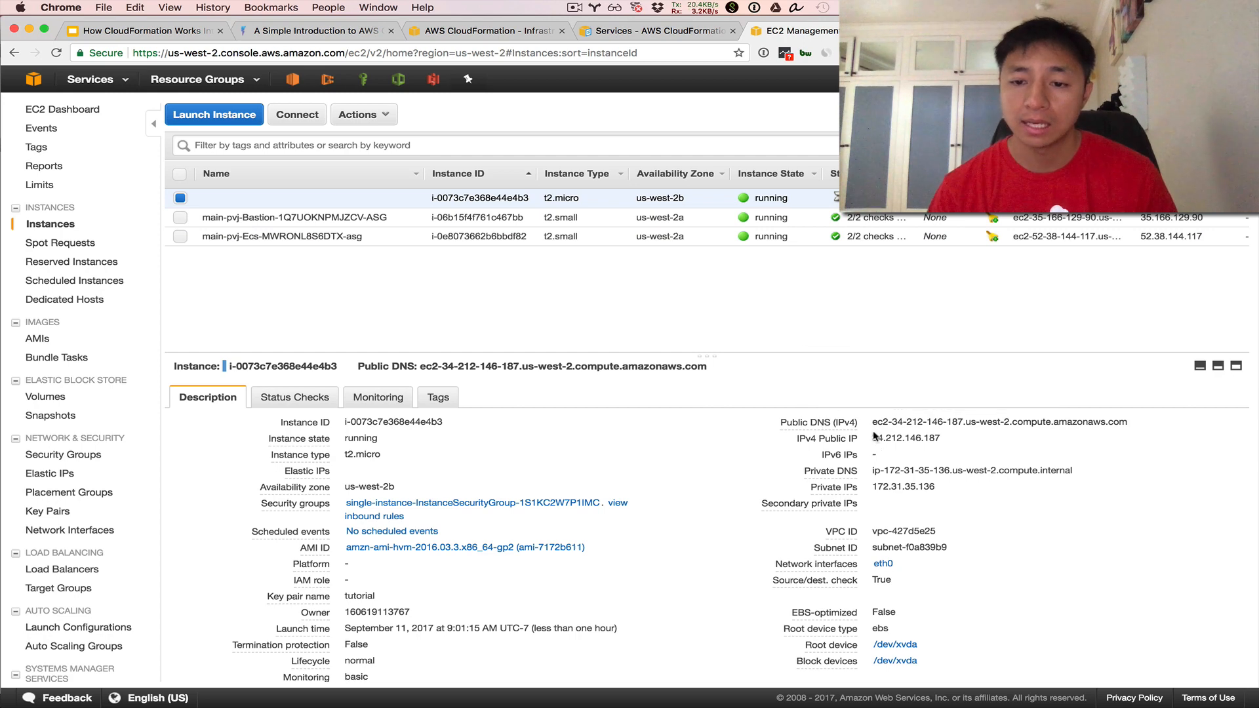
double_click(905, 437)
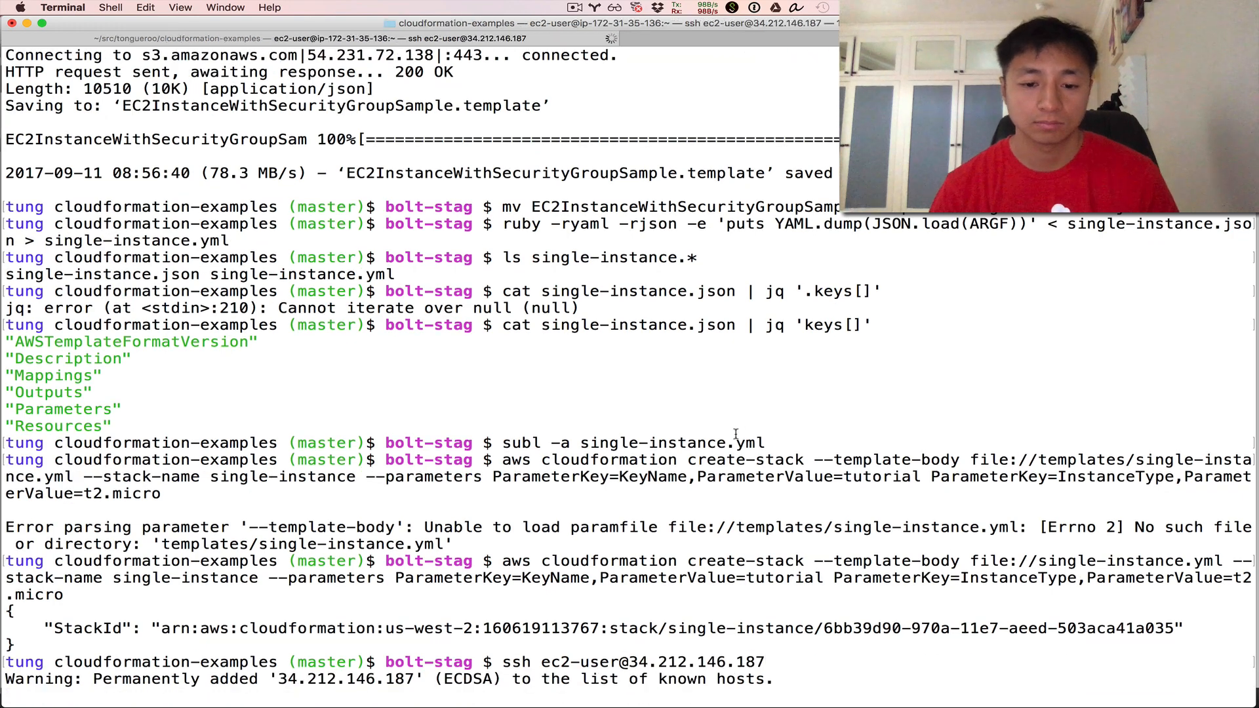
Run uptime on the instance, then highlight KeyName in the earlier create-stack command
text(uptime)
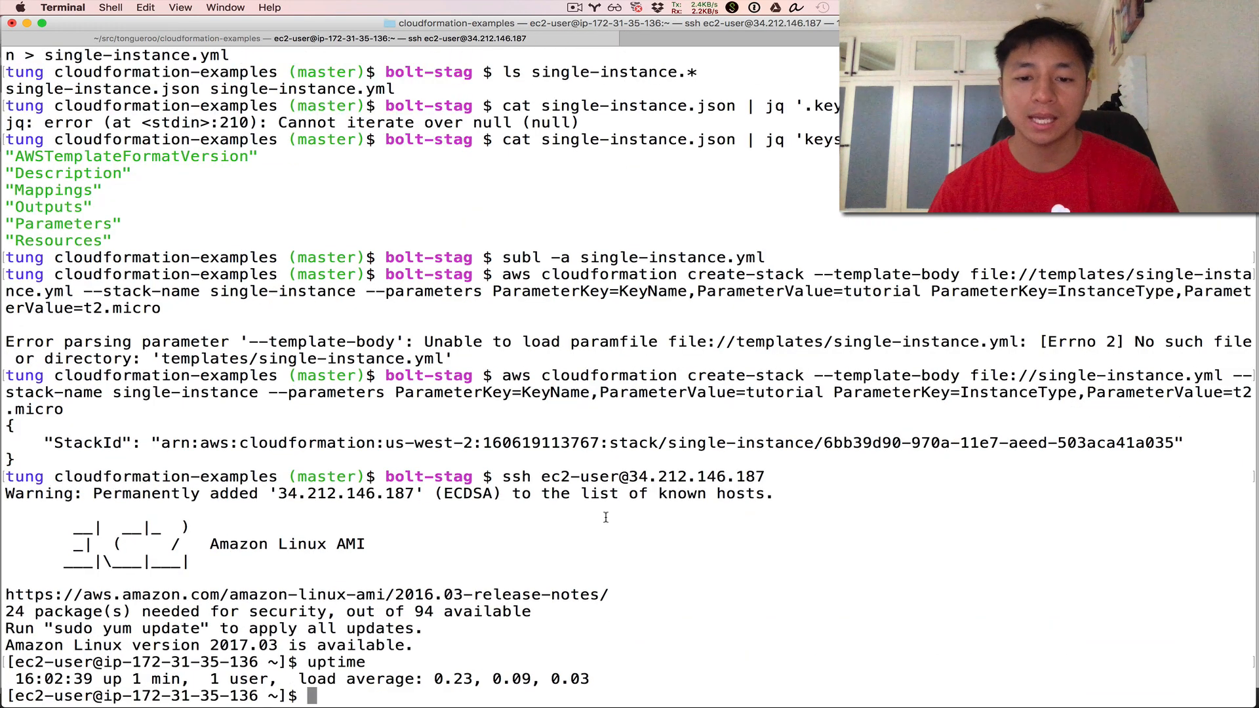
mouse_move(610, 373)
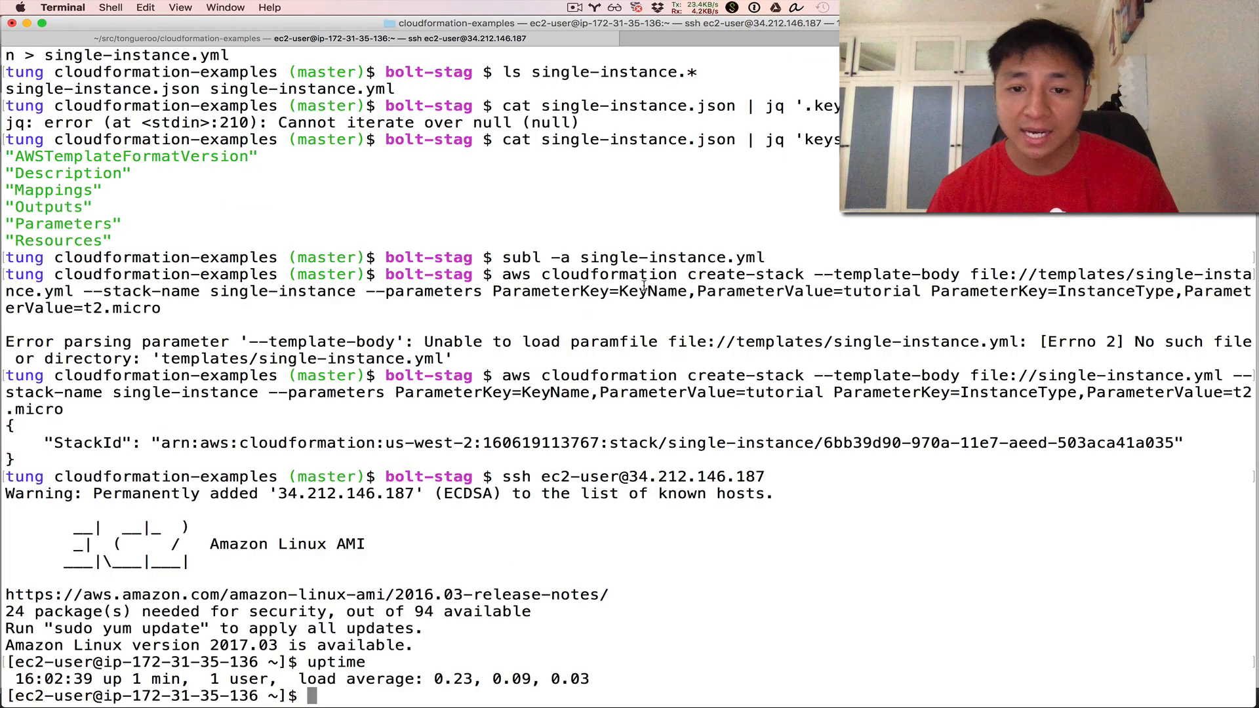
double_click(881, 290)
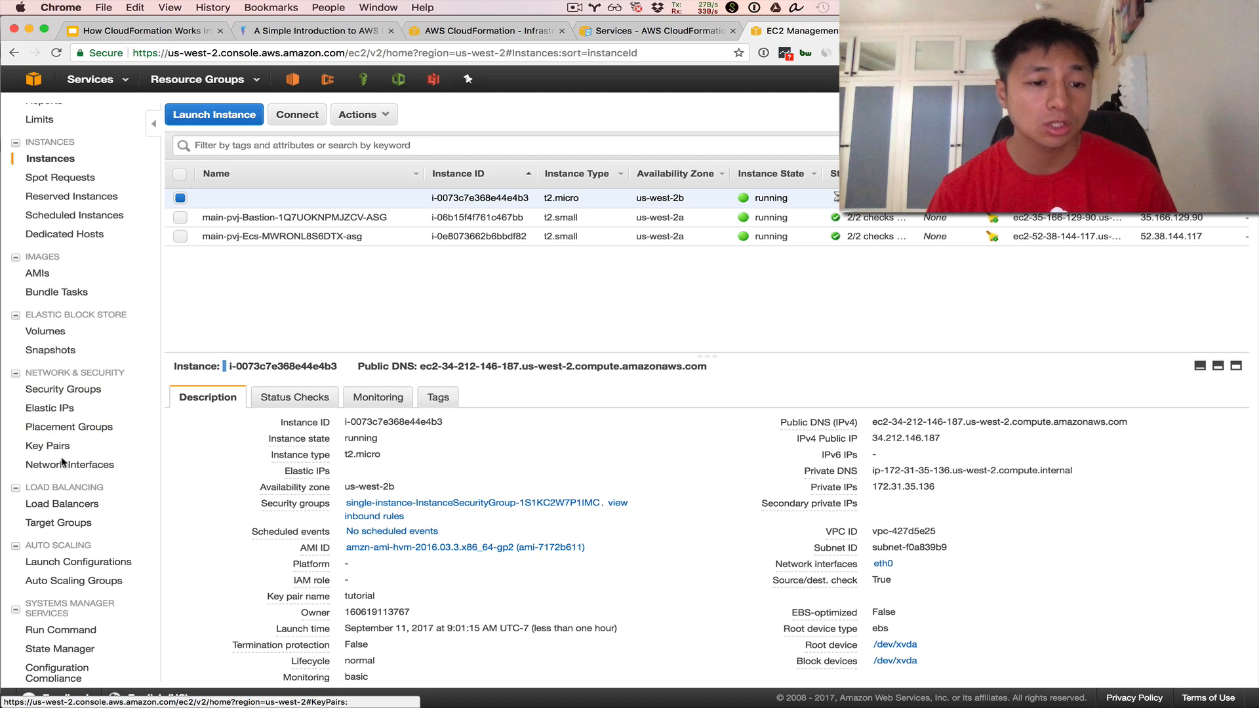
View the tutorial key pair in EC2 Key Pairs, then return to the blog post
click(49, 446)
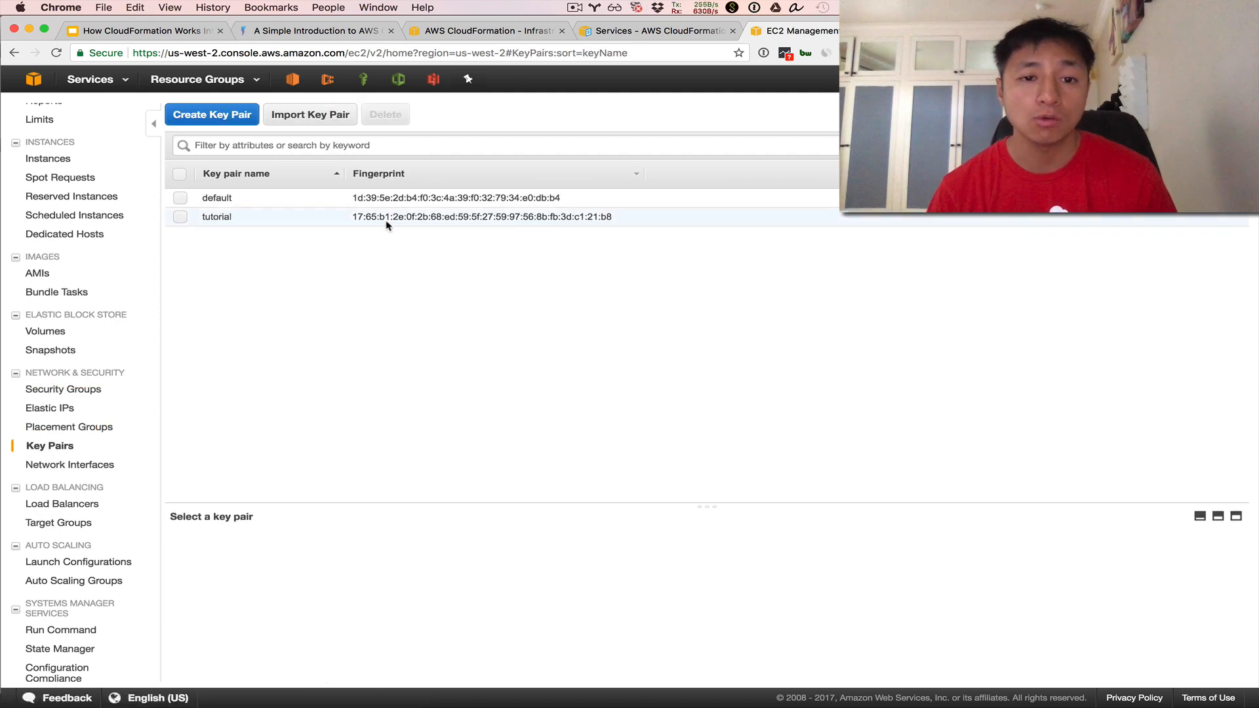
click(216, 216)
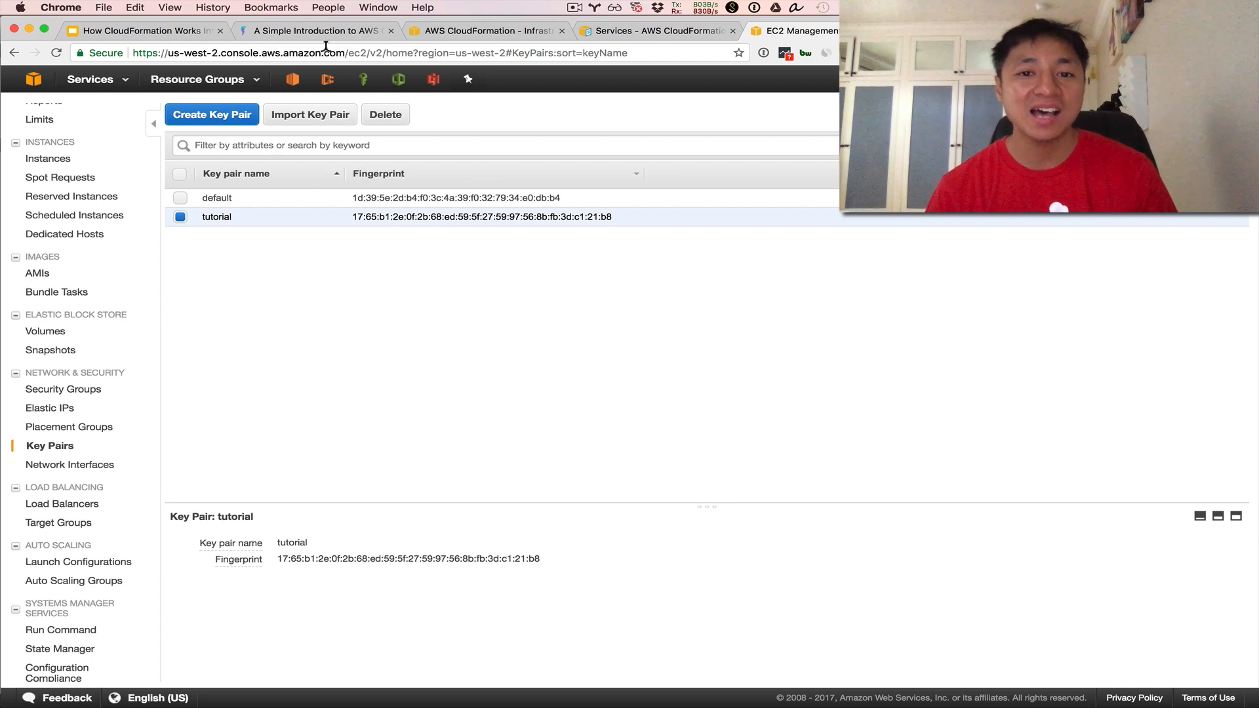
click(314, 31)
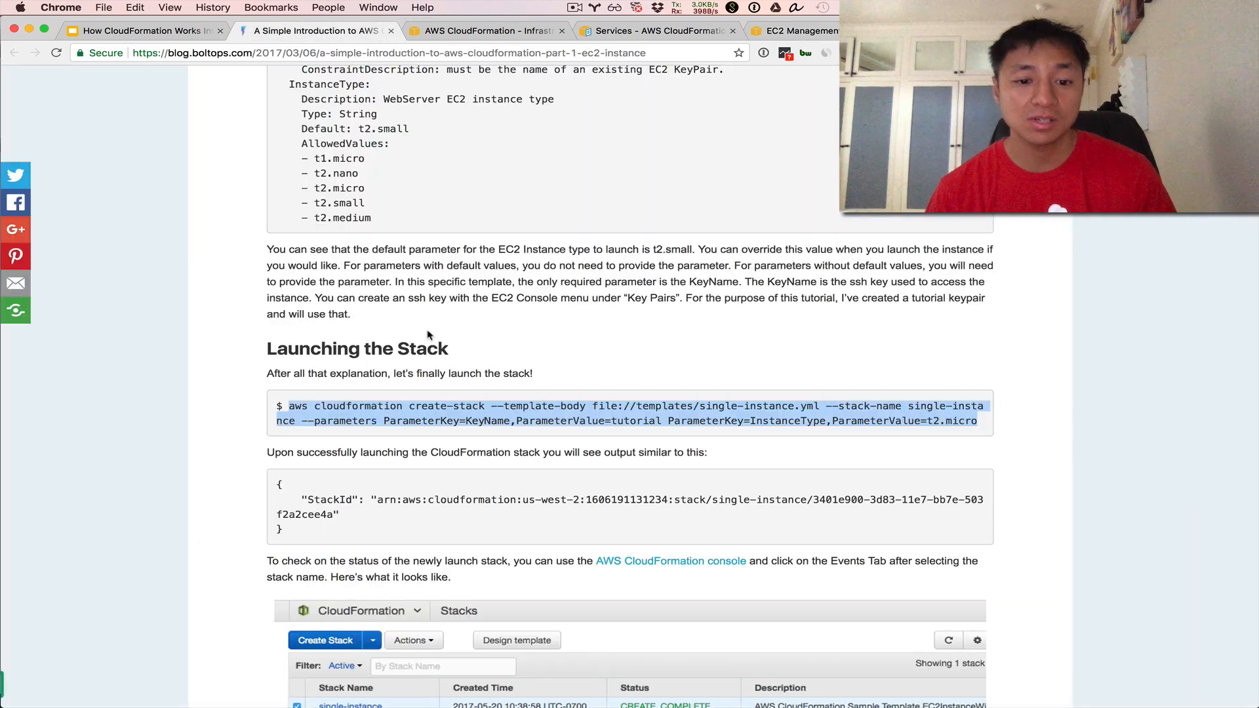
Scroll the blog post down to the Cleanup section's delete-stack command
scroll(down, 3)
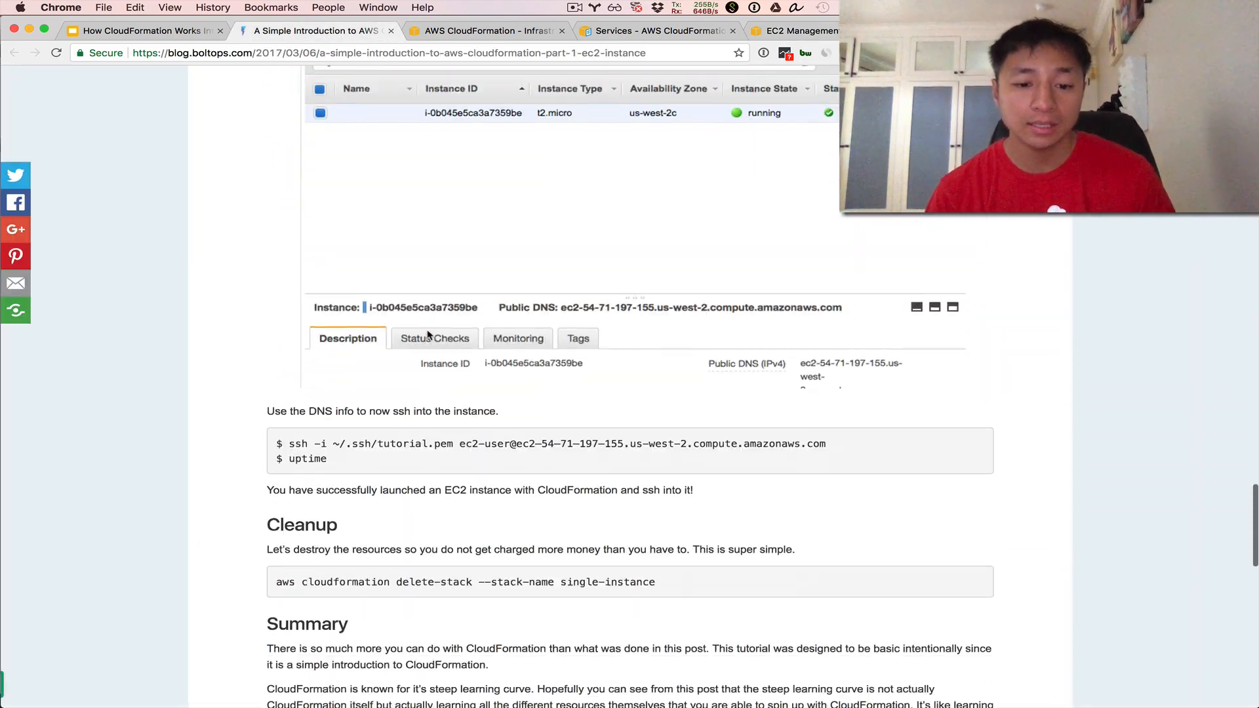
scroll(down, 3)
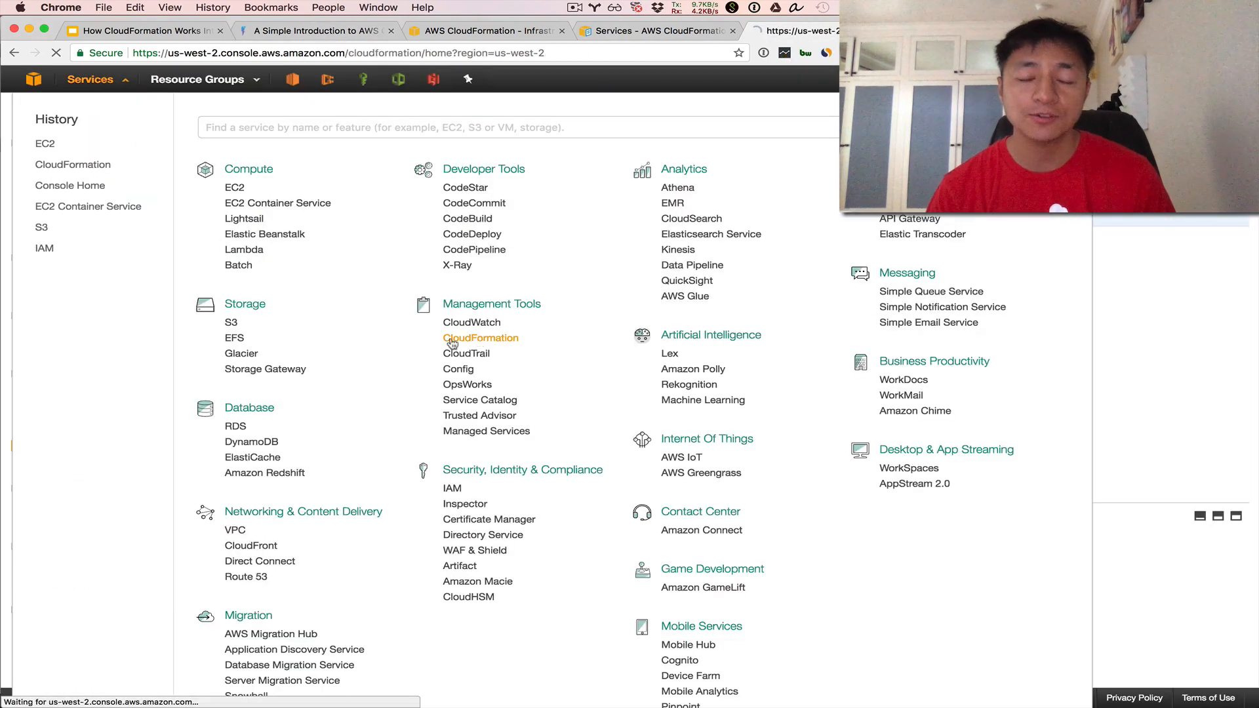
Check the single-instance stack shows DELETE_IN_PROGRESS, then return to Google Slides
click(479, 337)
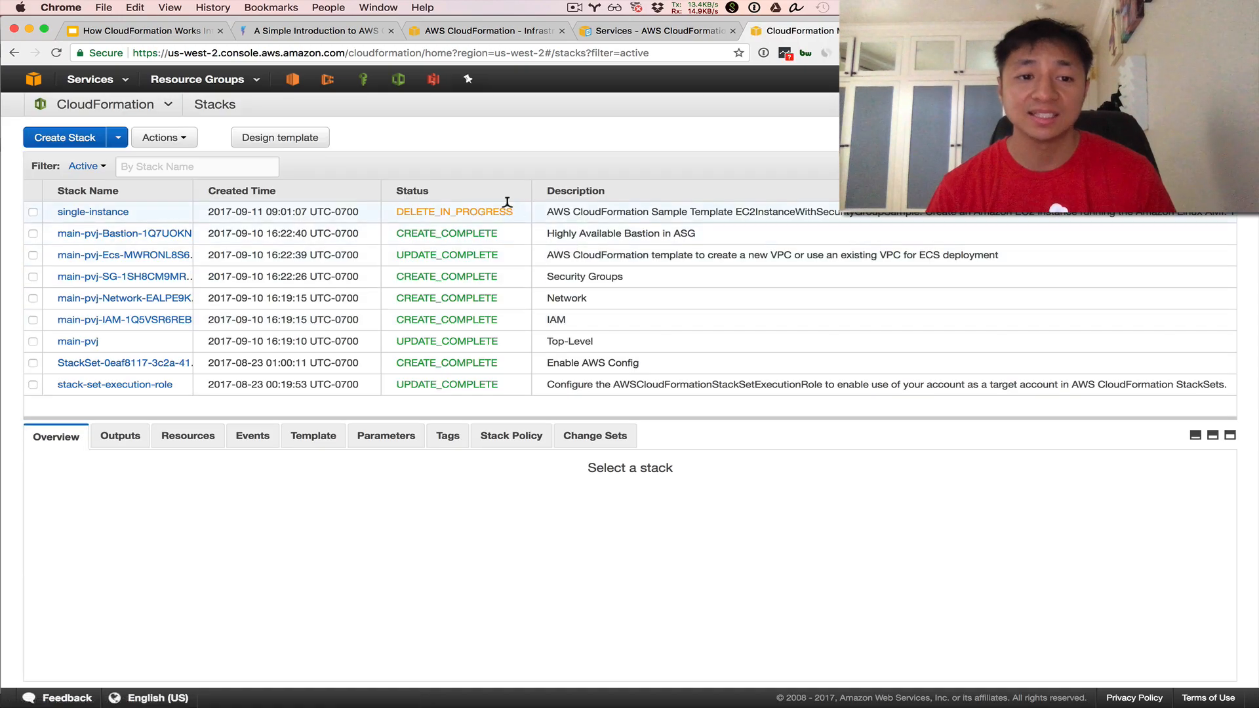
click(92, 211)
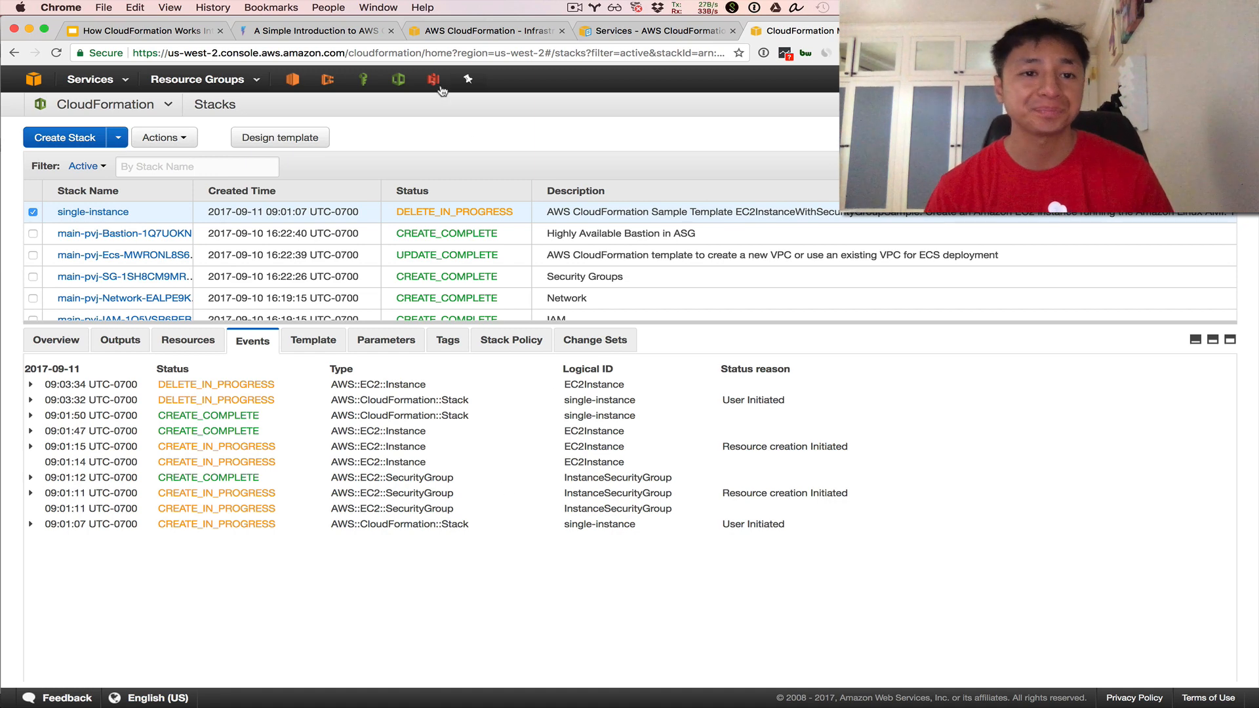
click(144, 31)
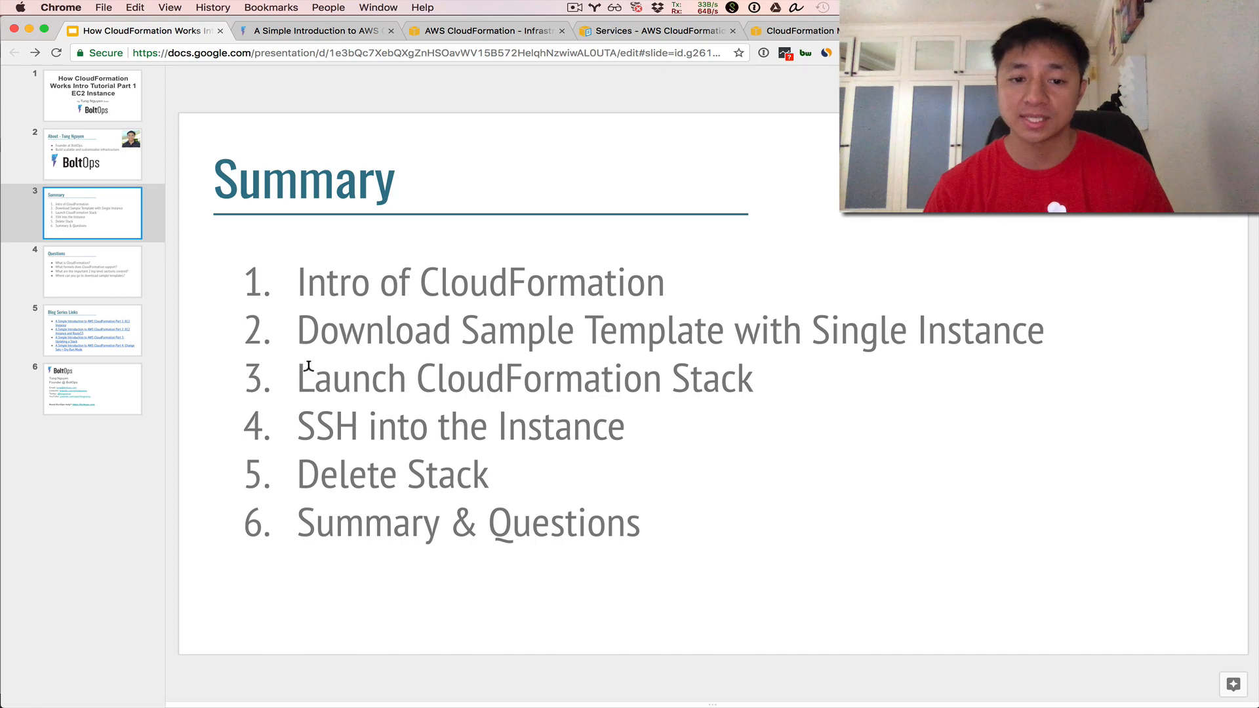
mouse_move(322, 444)
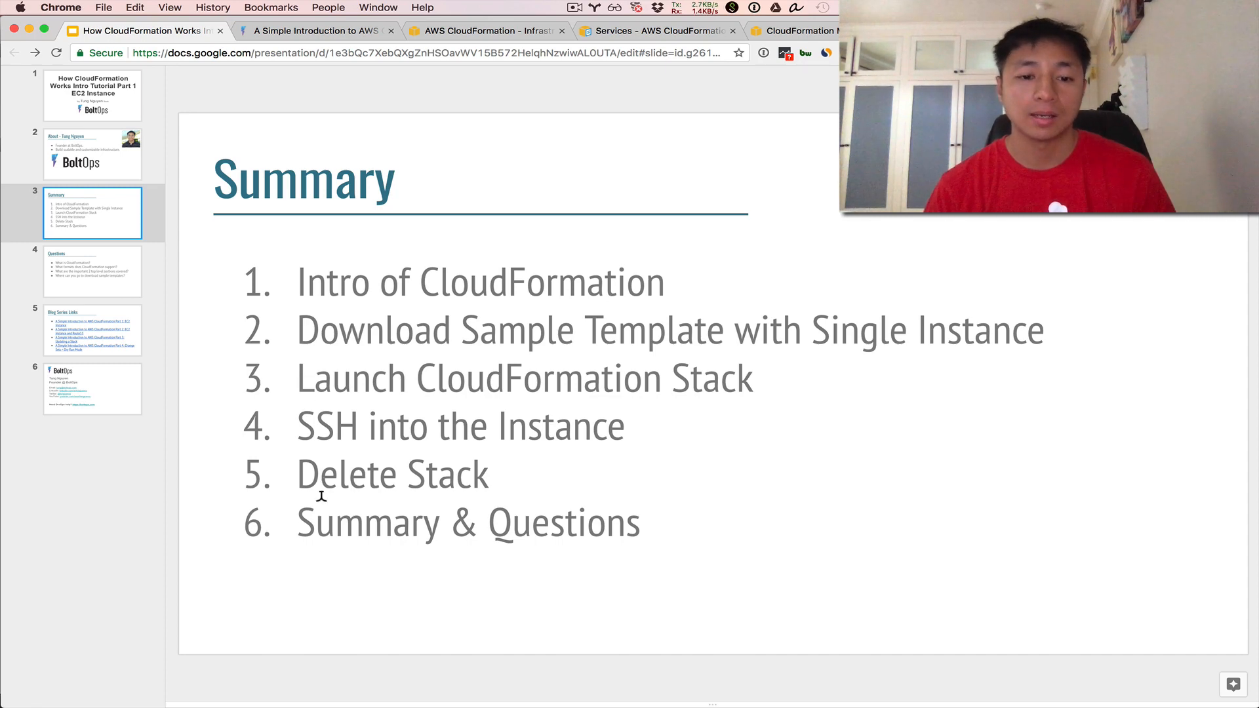
Show the Questions, Blog Series Links and closing BoltOps slides in turn
click(92, 270)
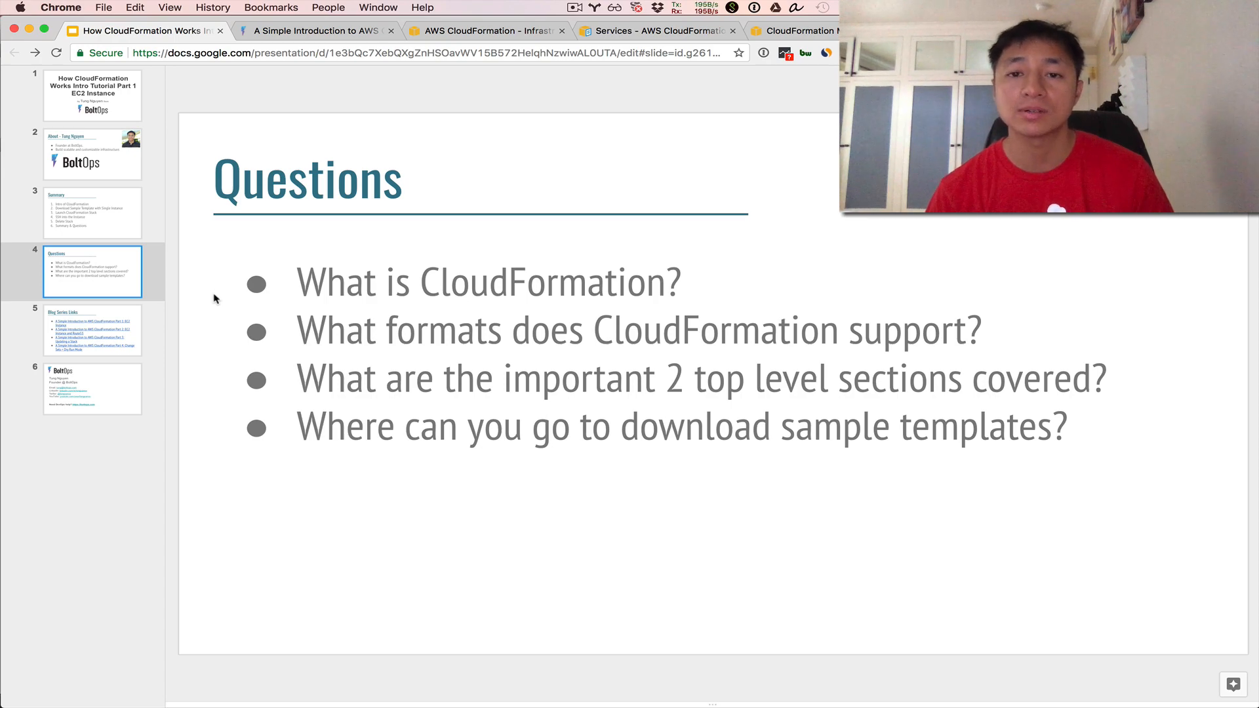
click(92, 330)
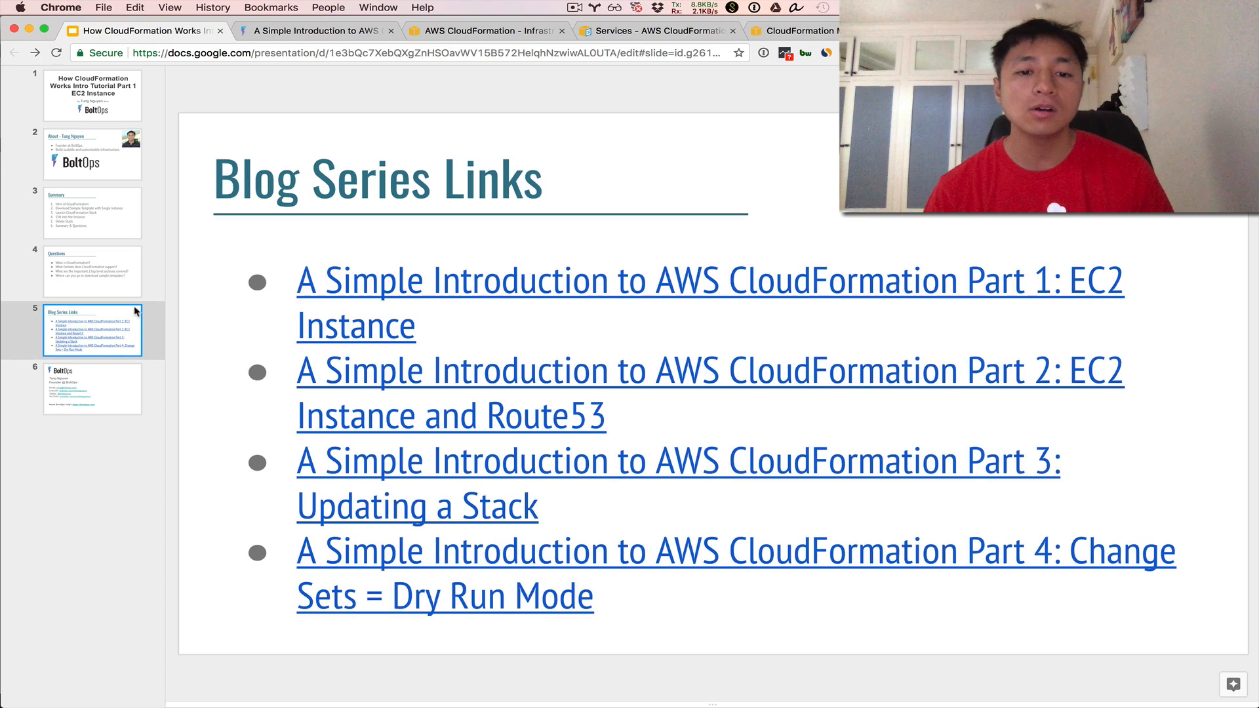
mouse_move(225, 328)
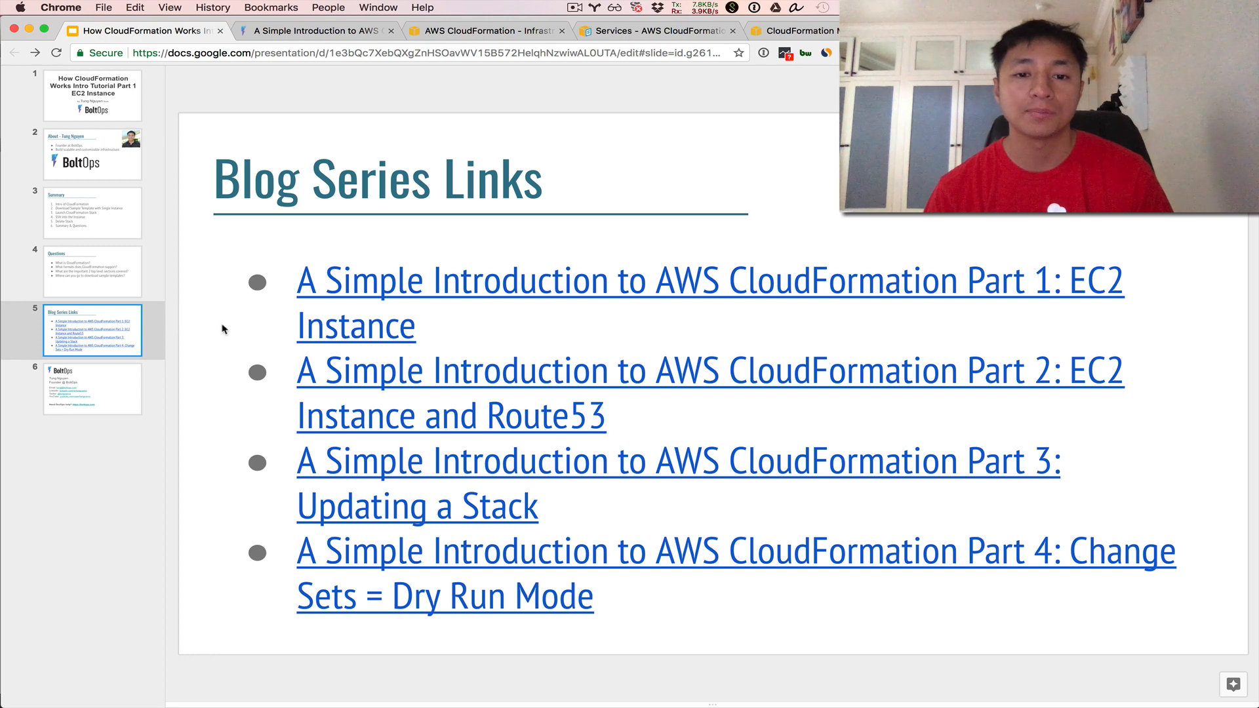
mouse_move(434, 542)
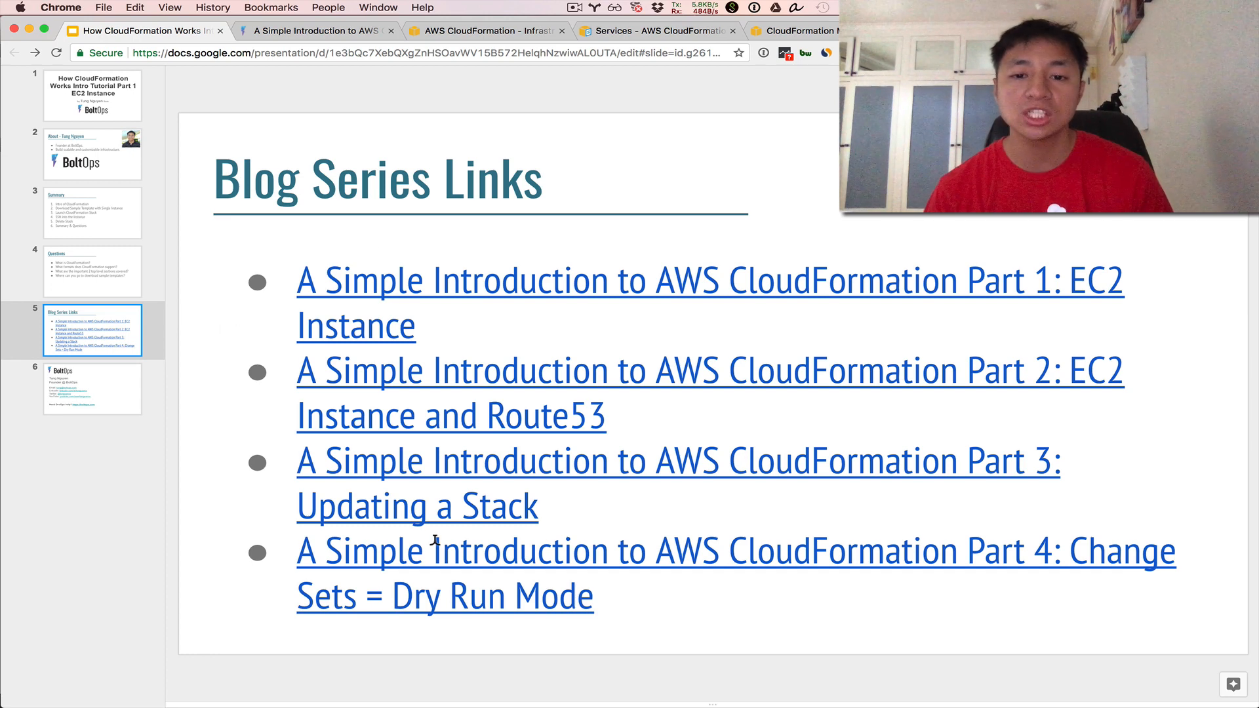
mouse_move(425, 368)
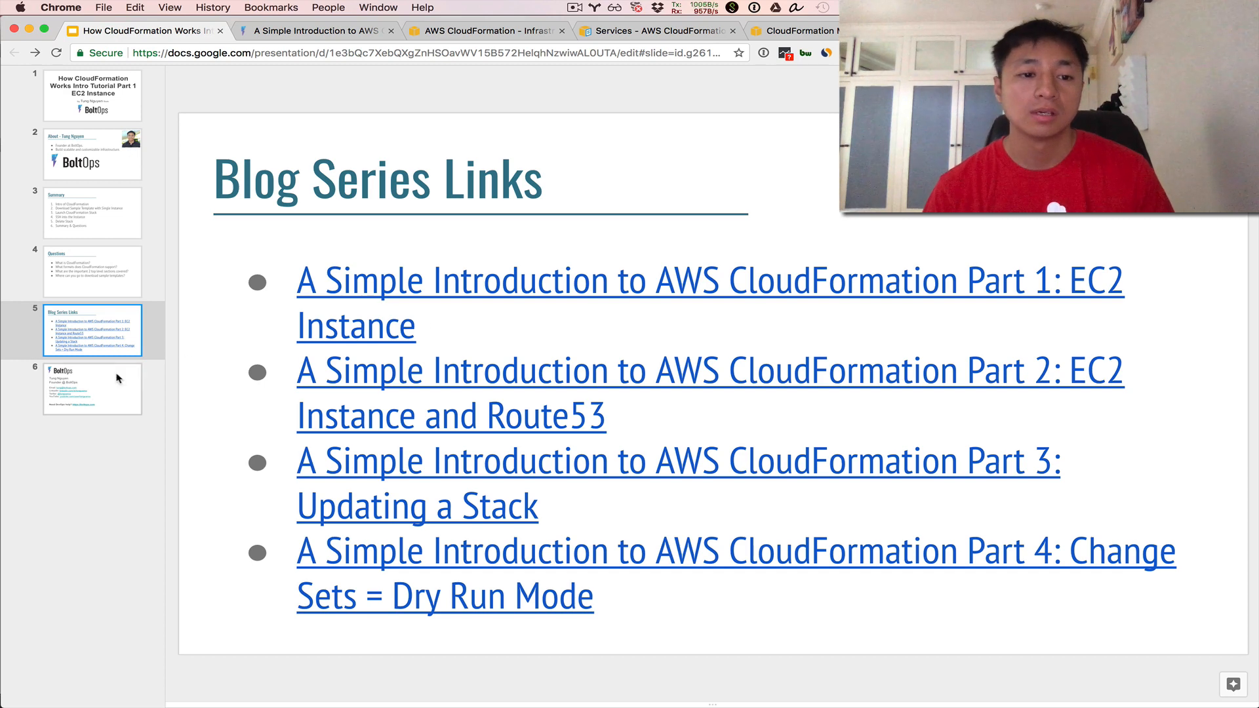
click(92, 388)
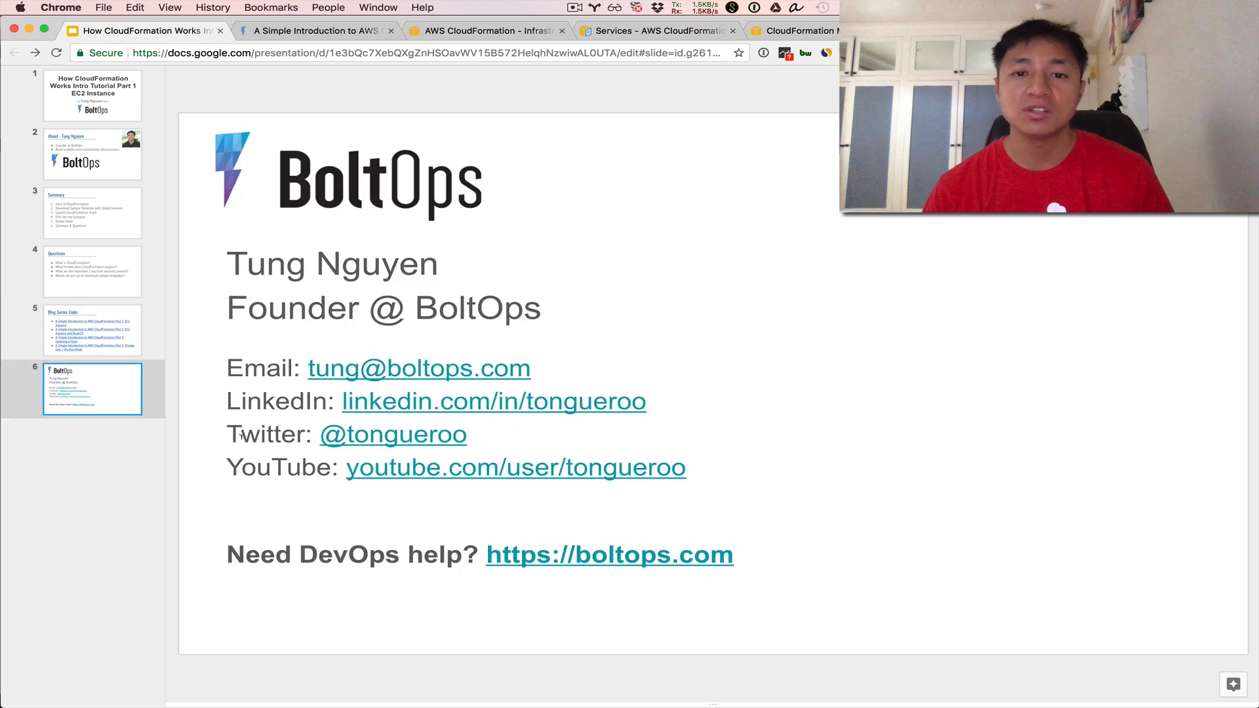